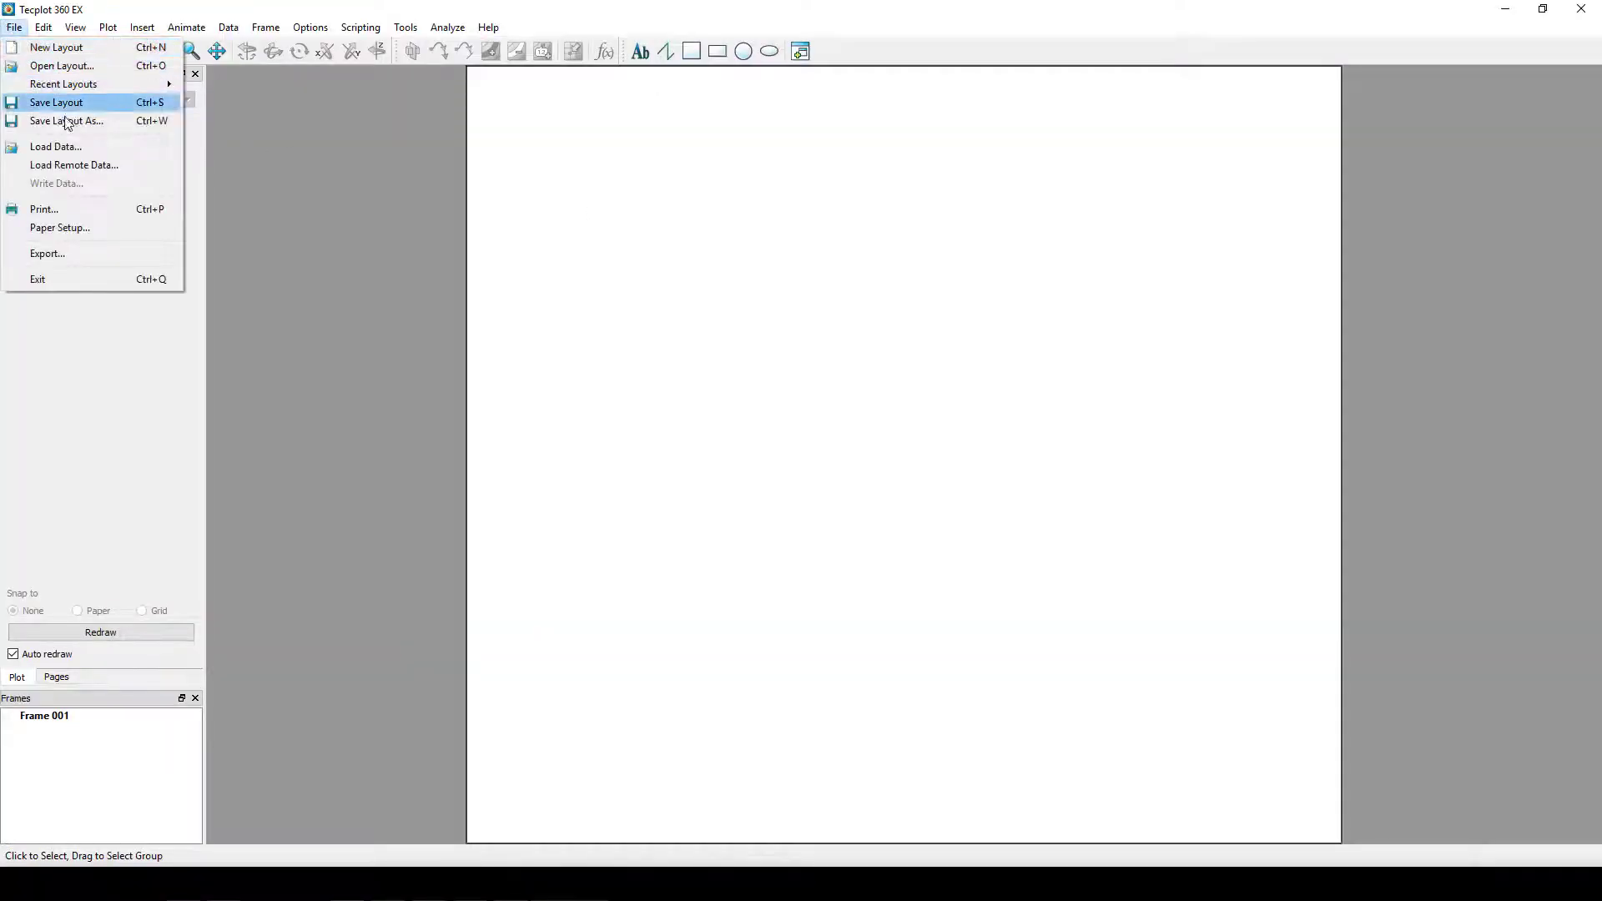
- Select emissions.out from Local_Data with the General Text Loader file type
left_click(55, 147)
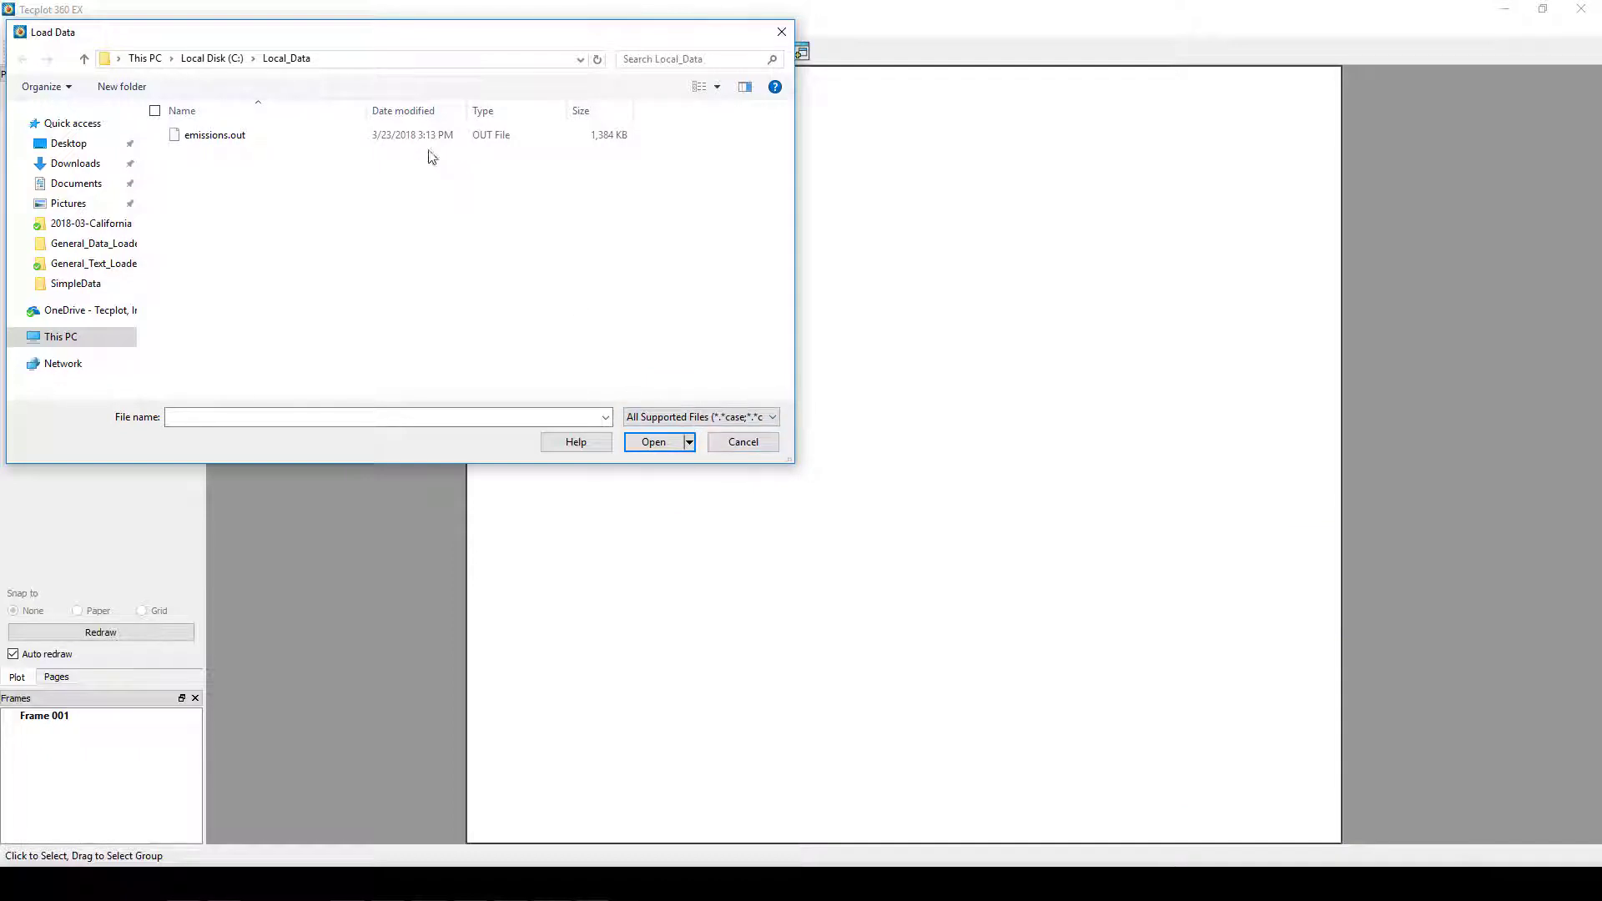
left_click(214, 134)
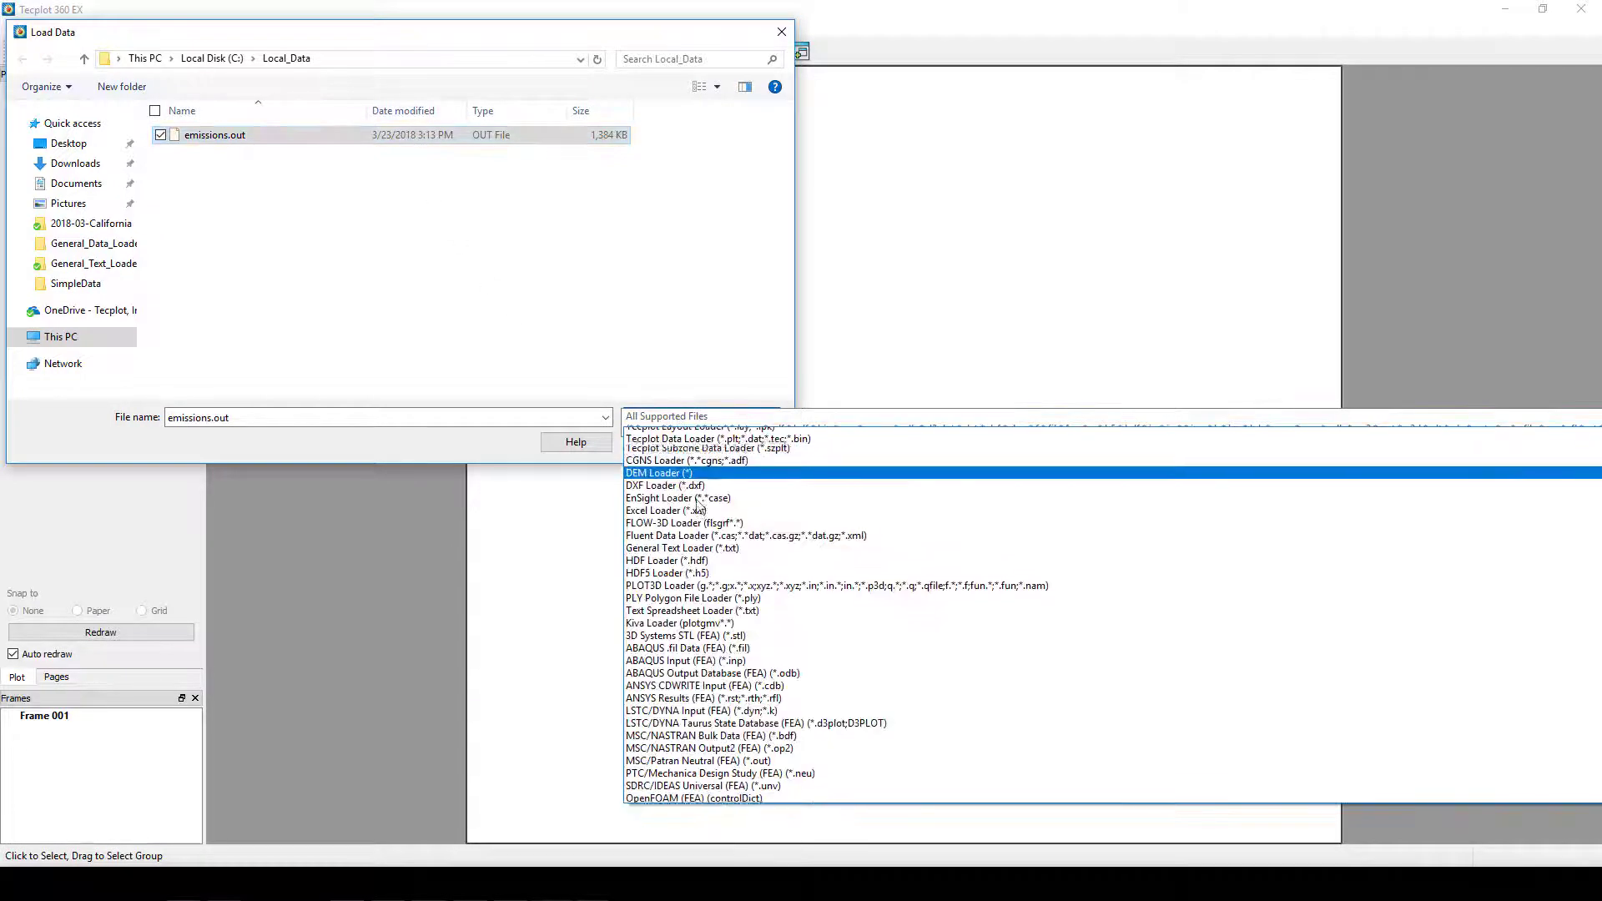
left_click(670, 548)
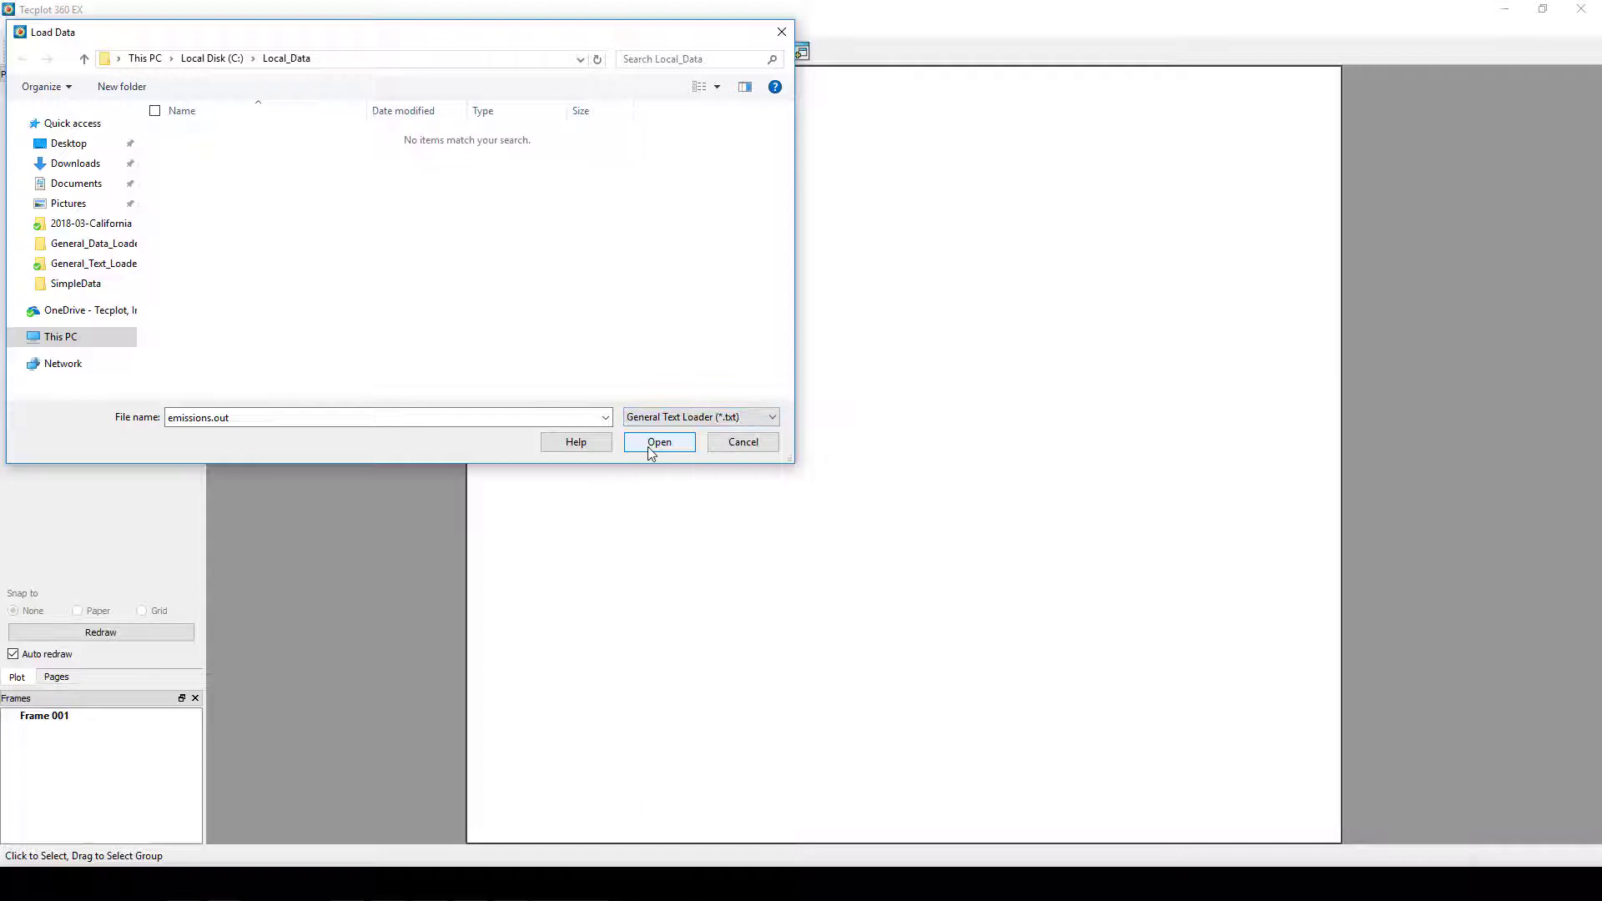
- Have the text loader scan the file for variable names
left_click(659, 441)
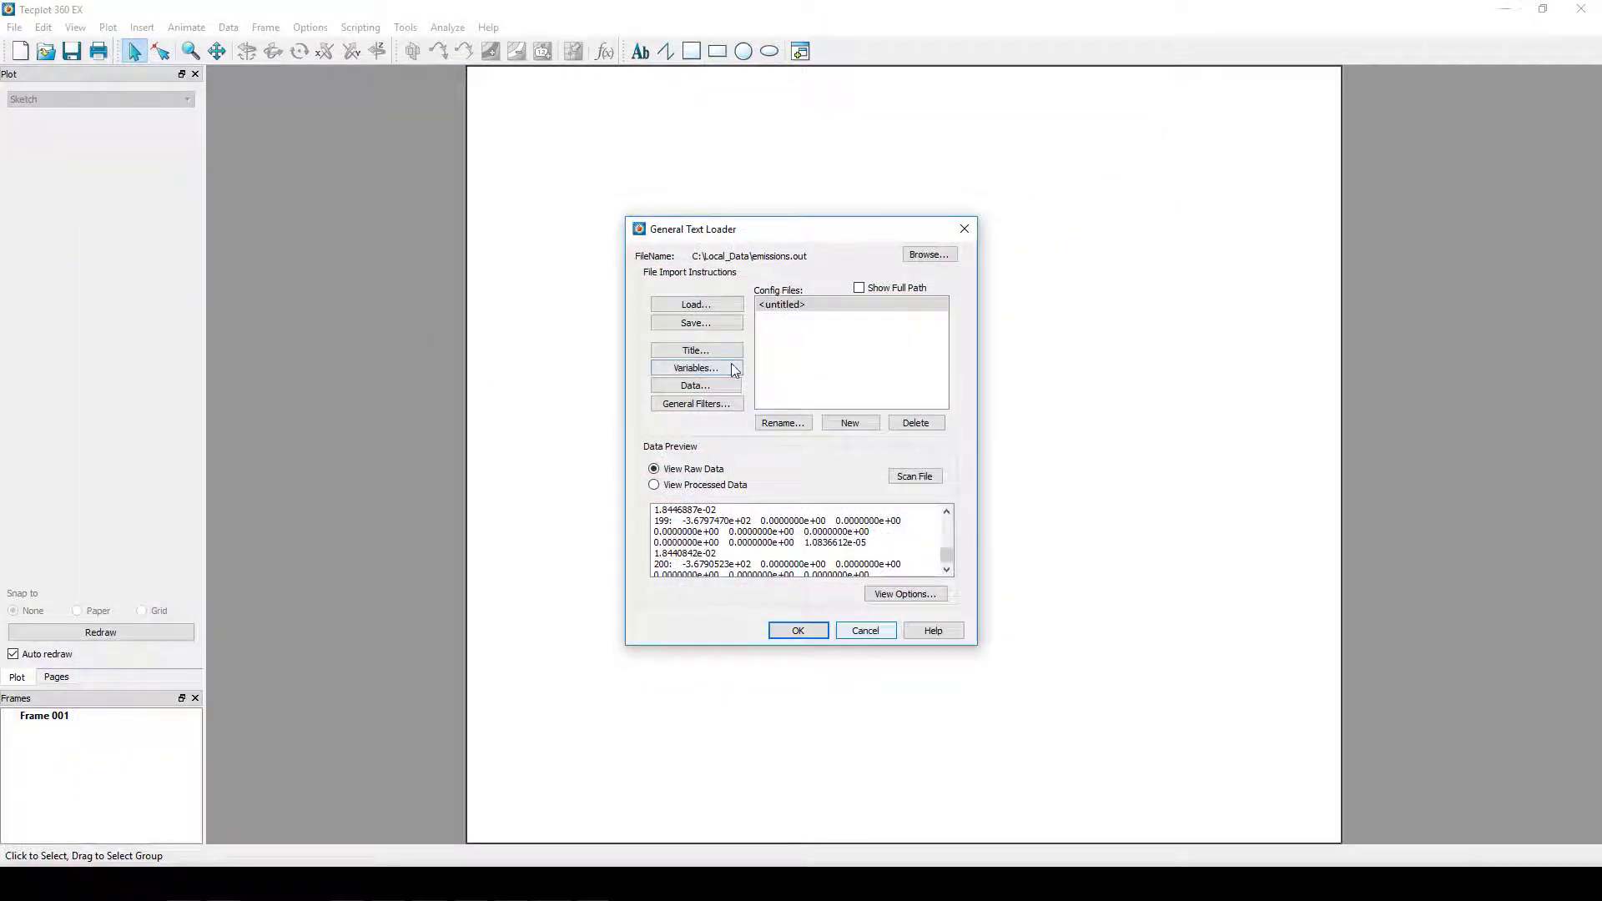
left_click(696, 367)
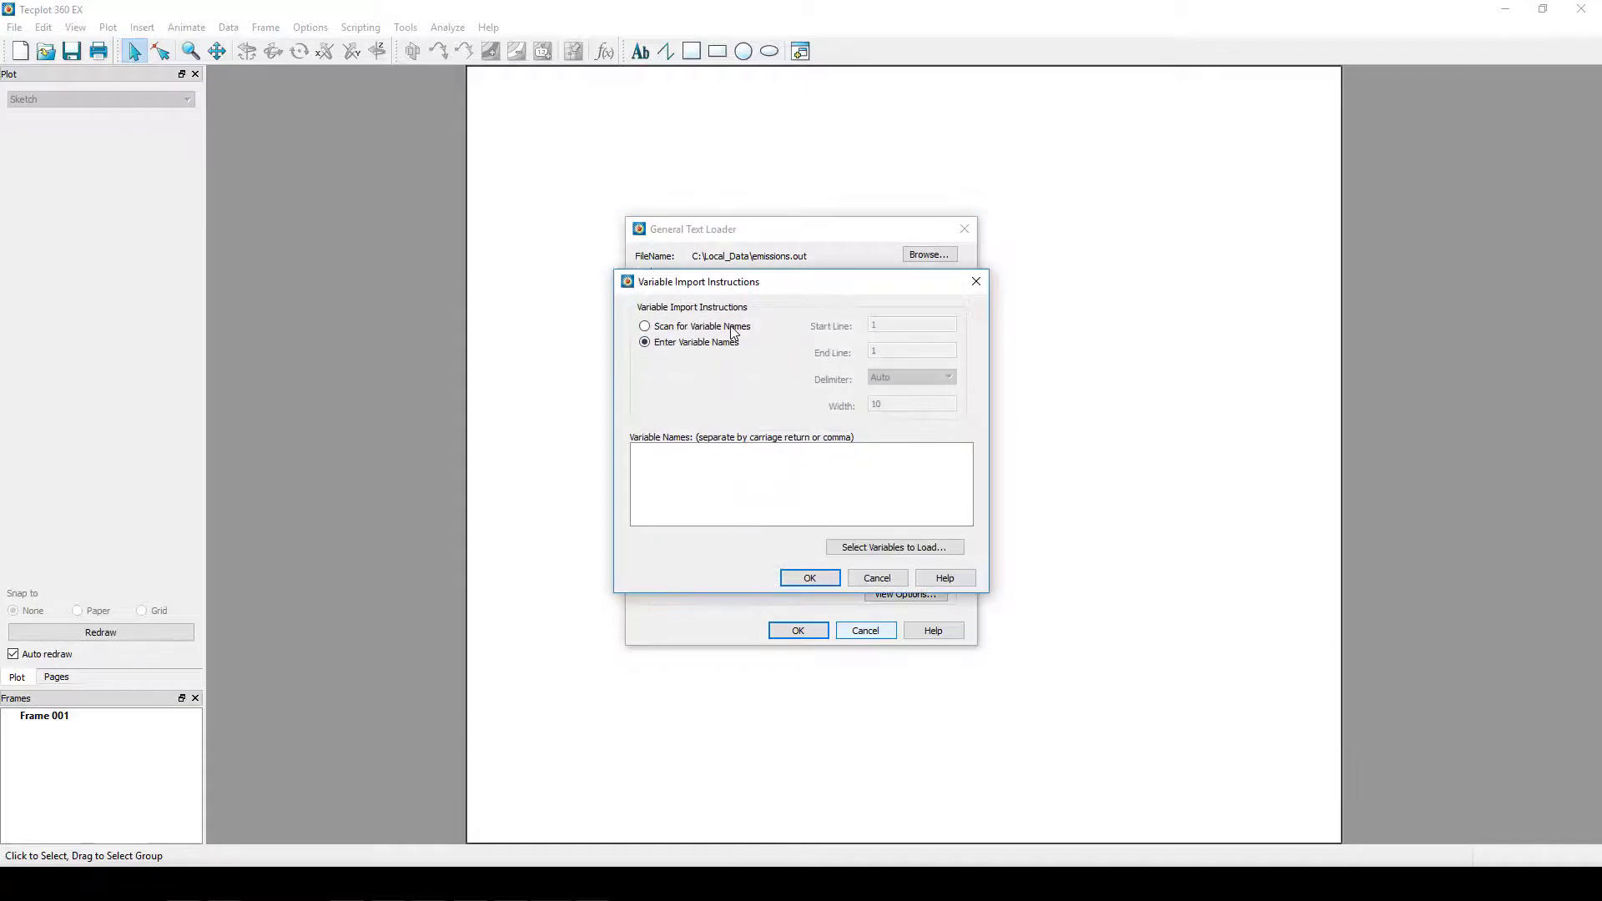
left_click(644, 327)
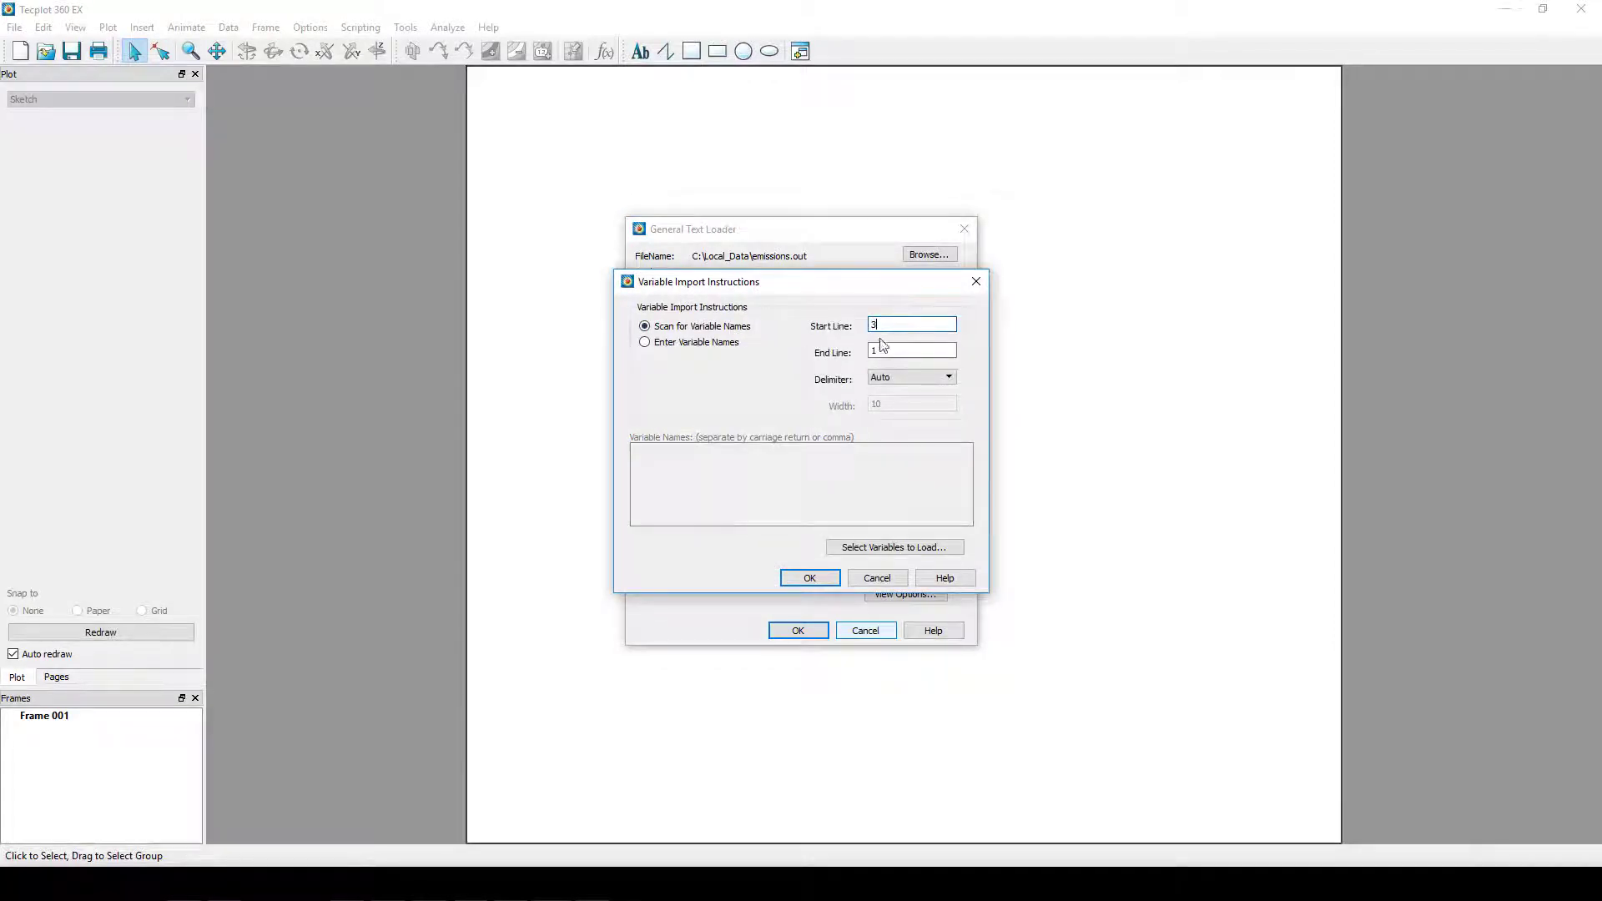
left_click(810, 578)
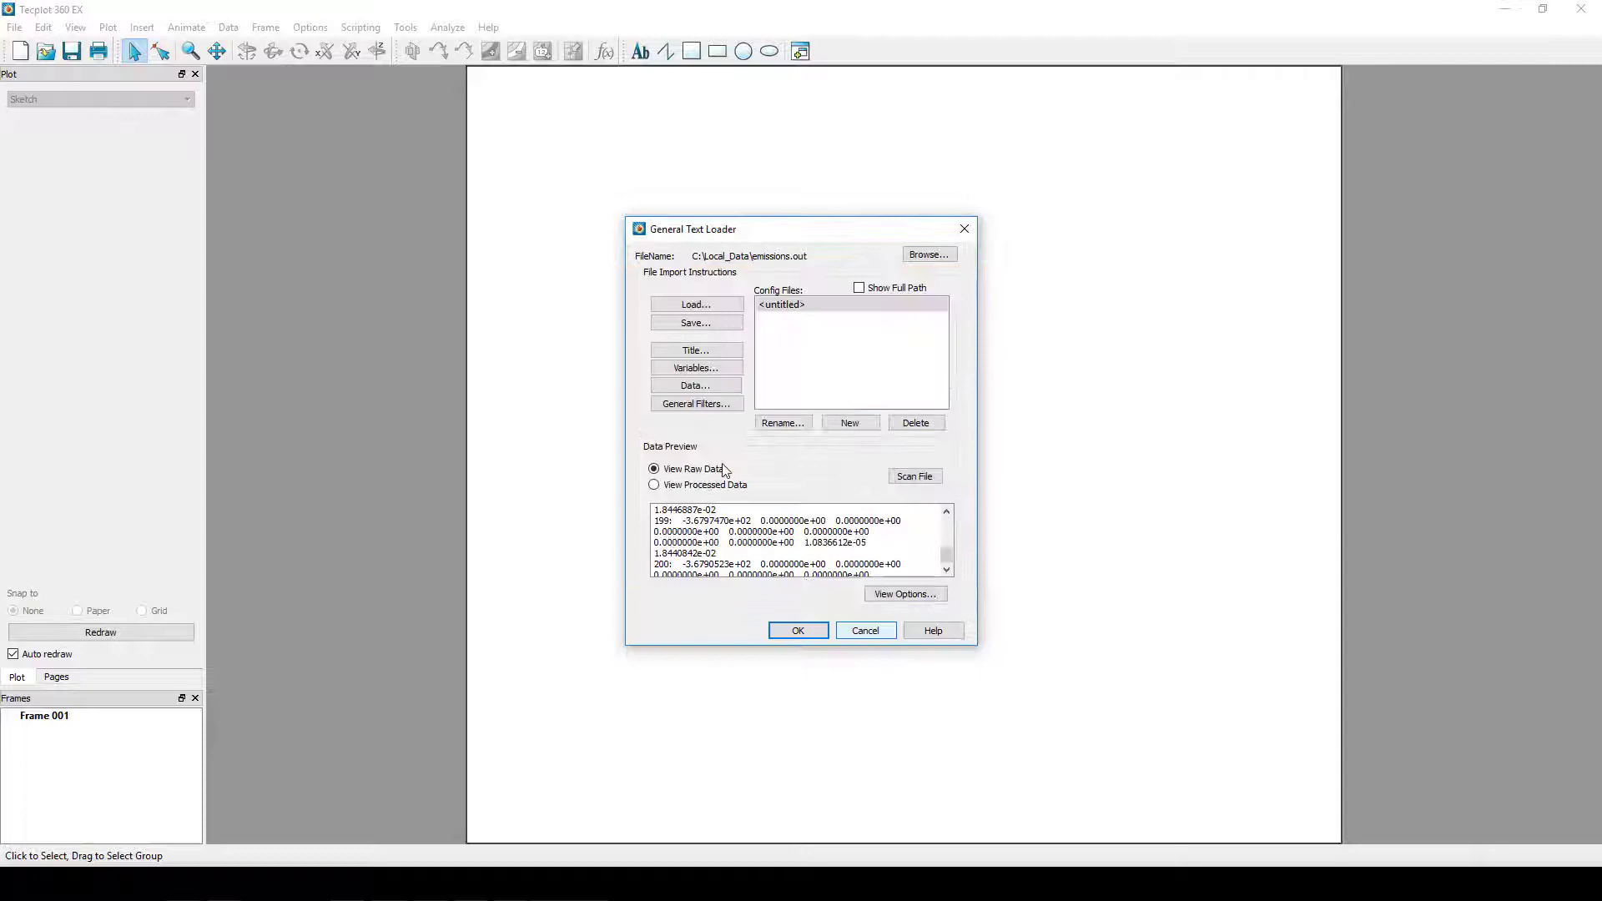
- Read data lines from start line 6 through end of file
left_click(696, 384)
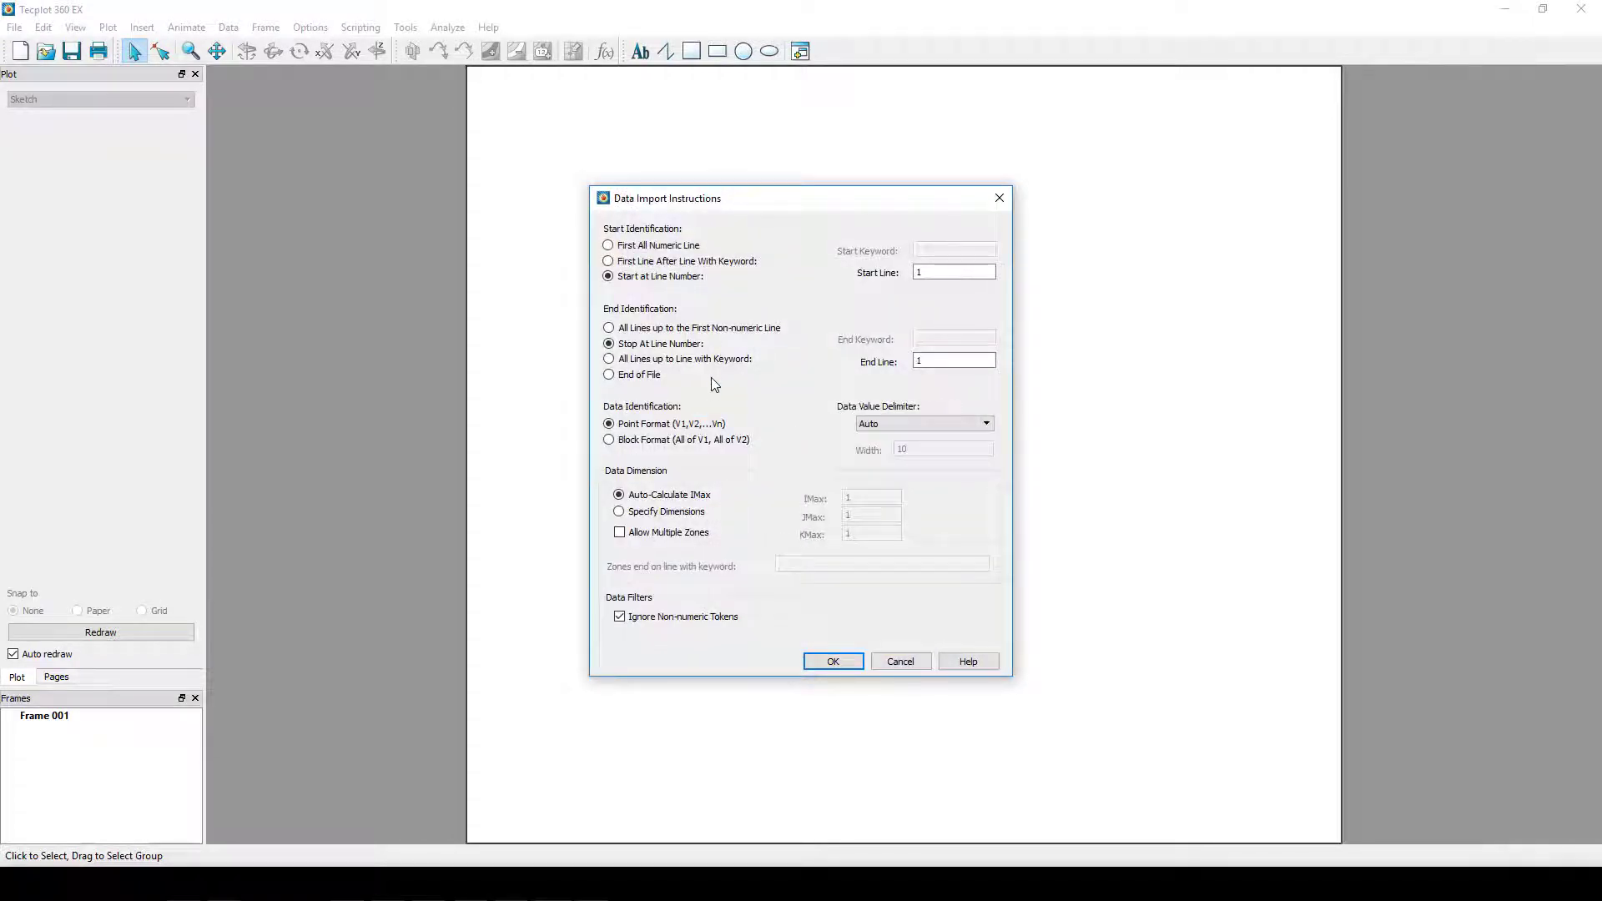
type("6")
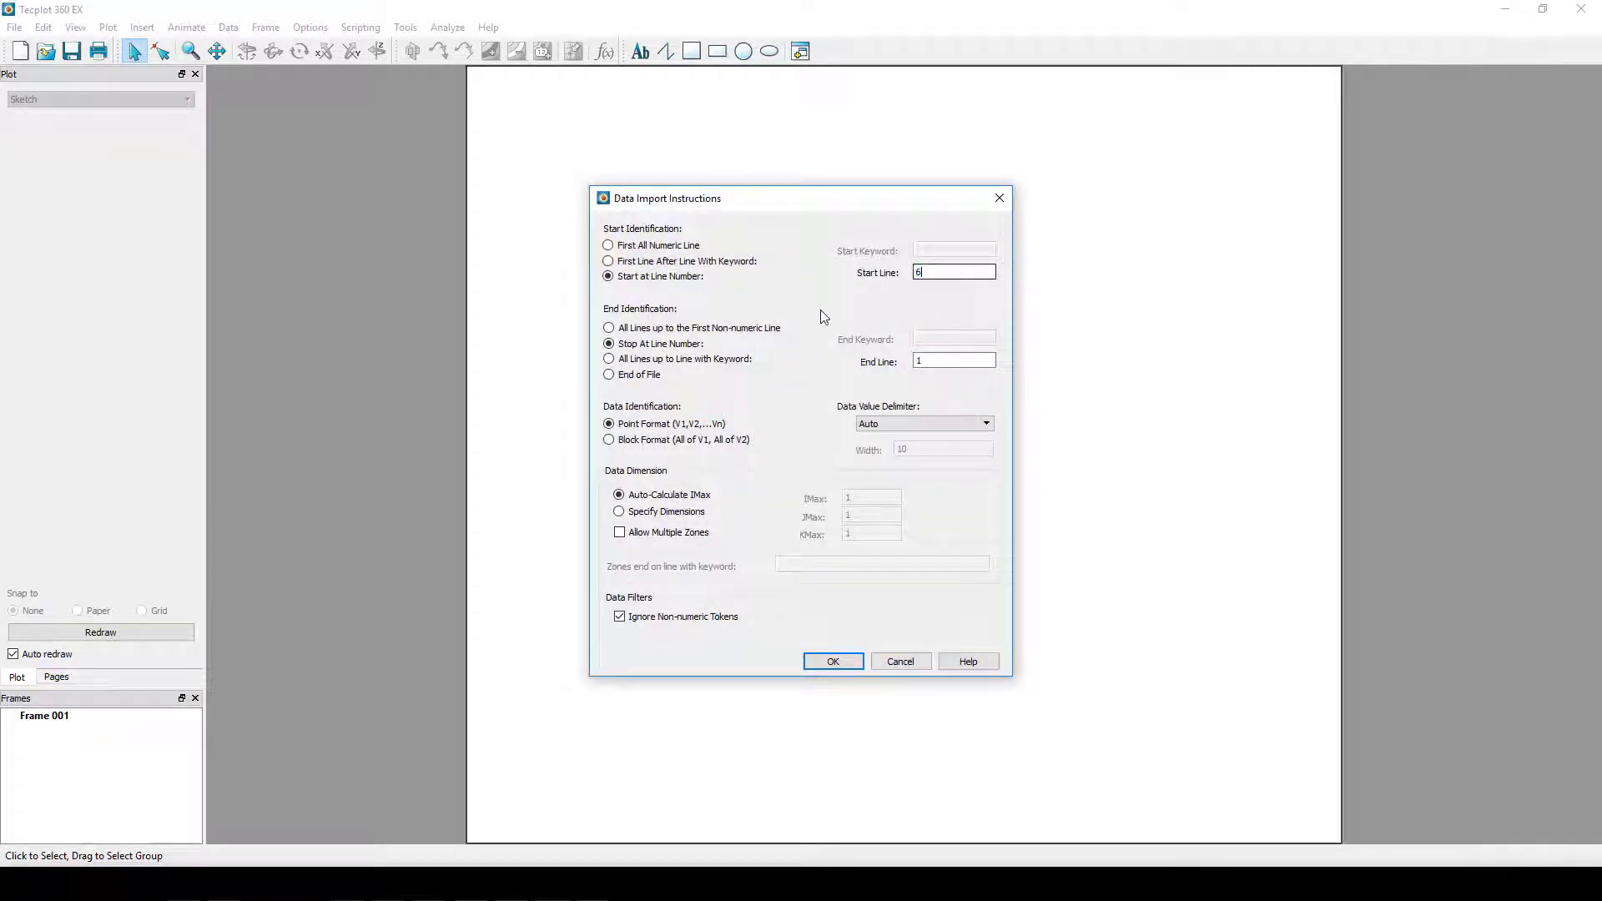
left_click(608, 373)
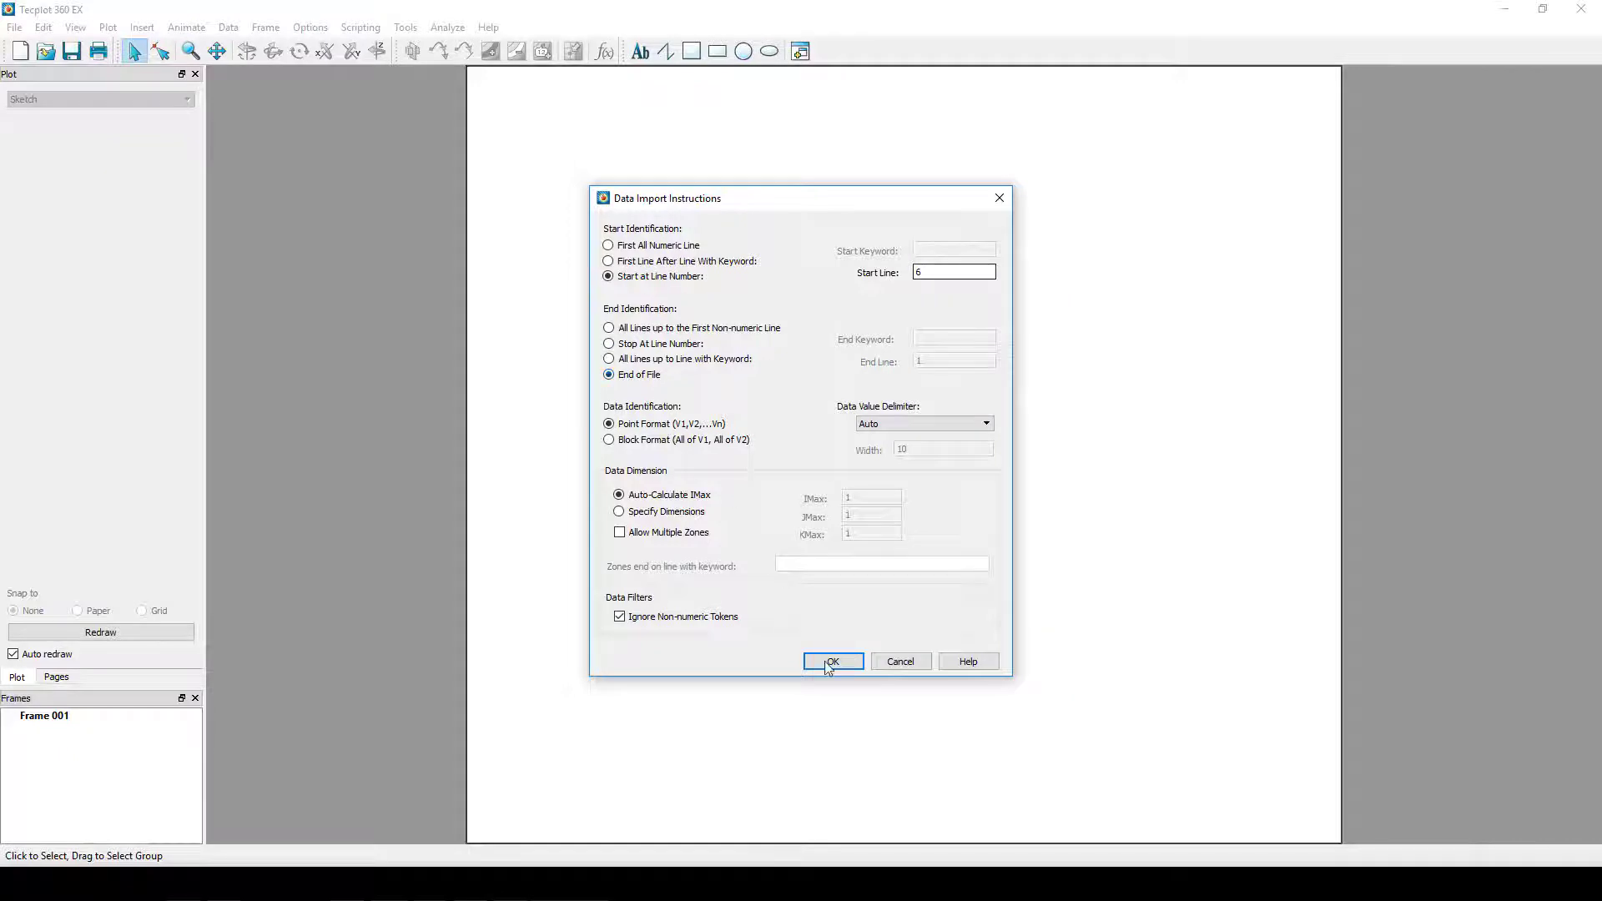
left_click(832, 660)
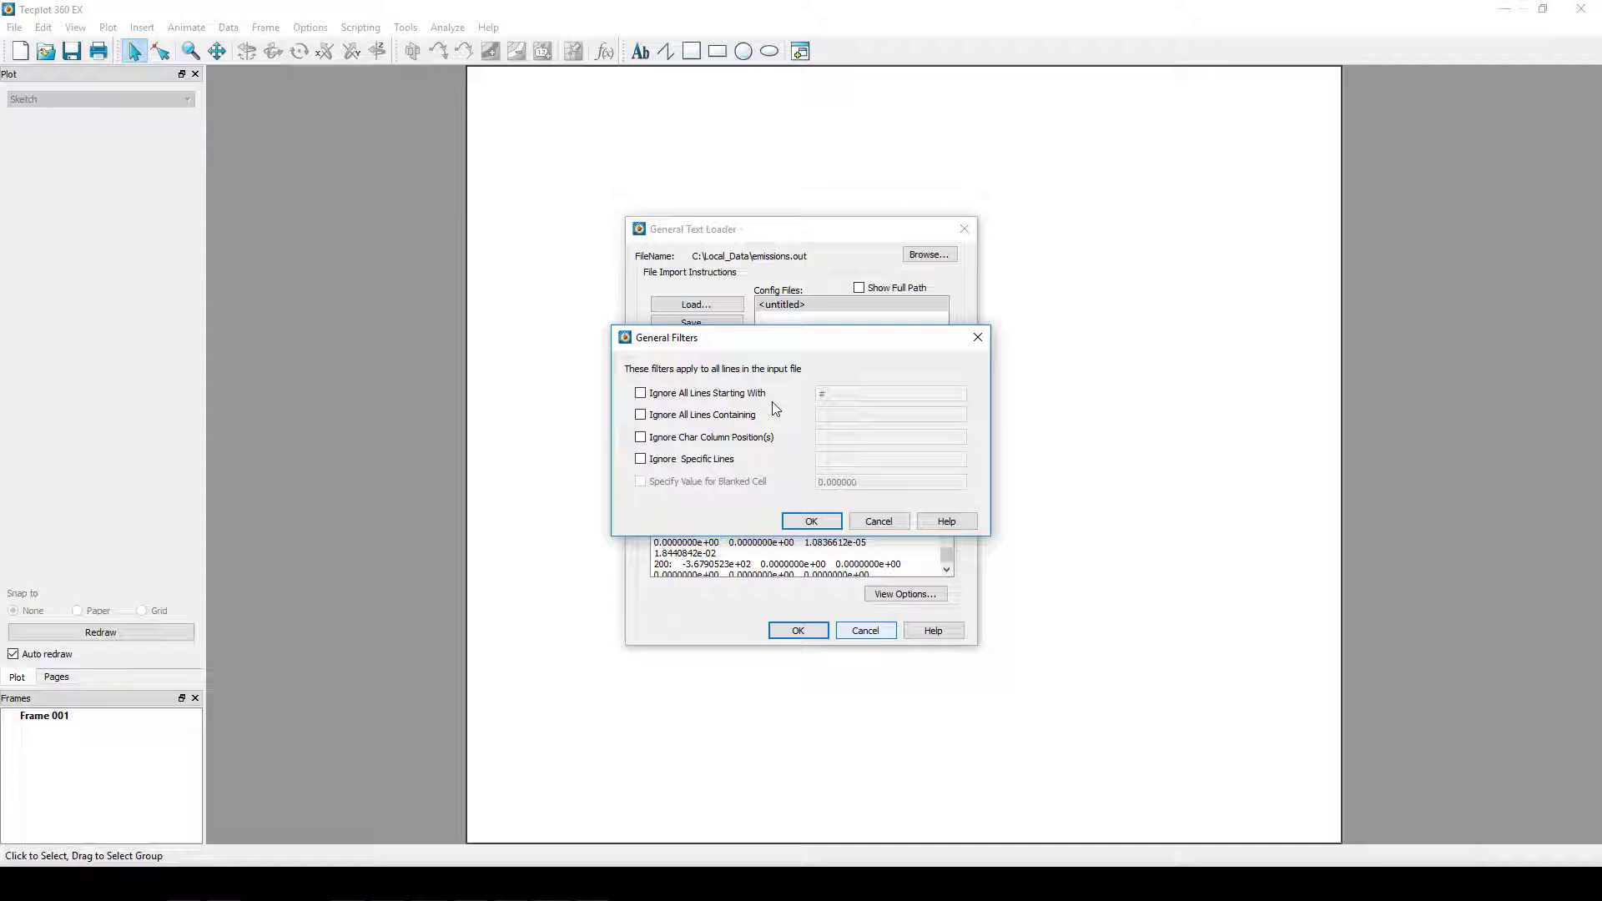
mouse_move(768, 420)
type("1")
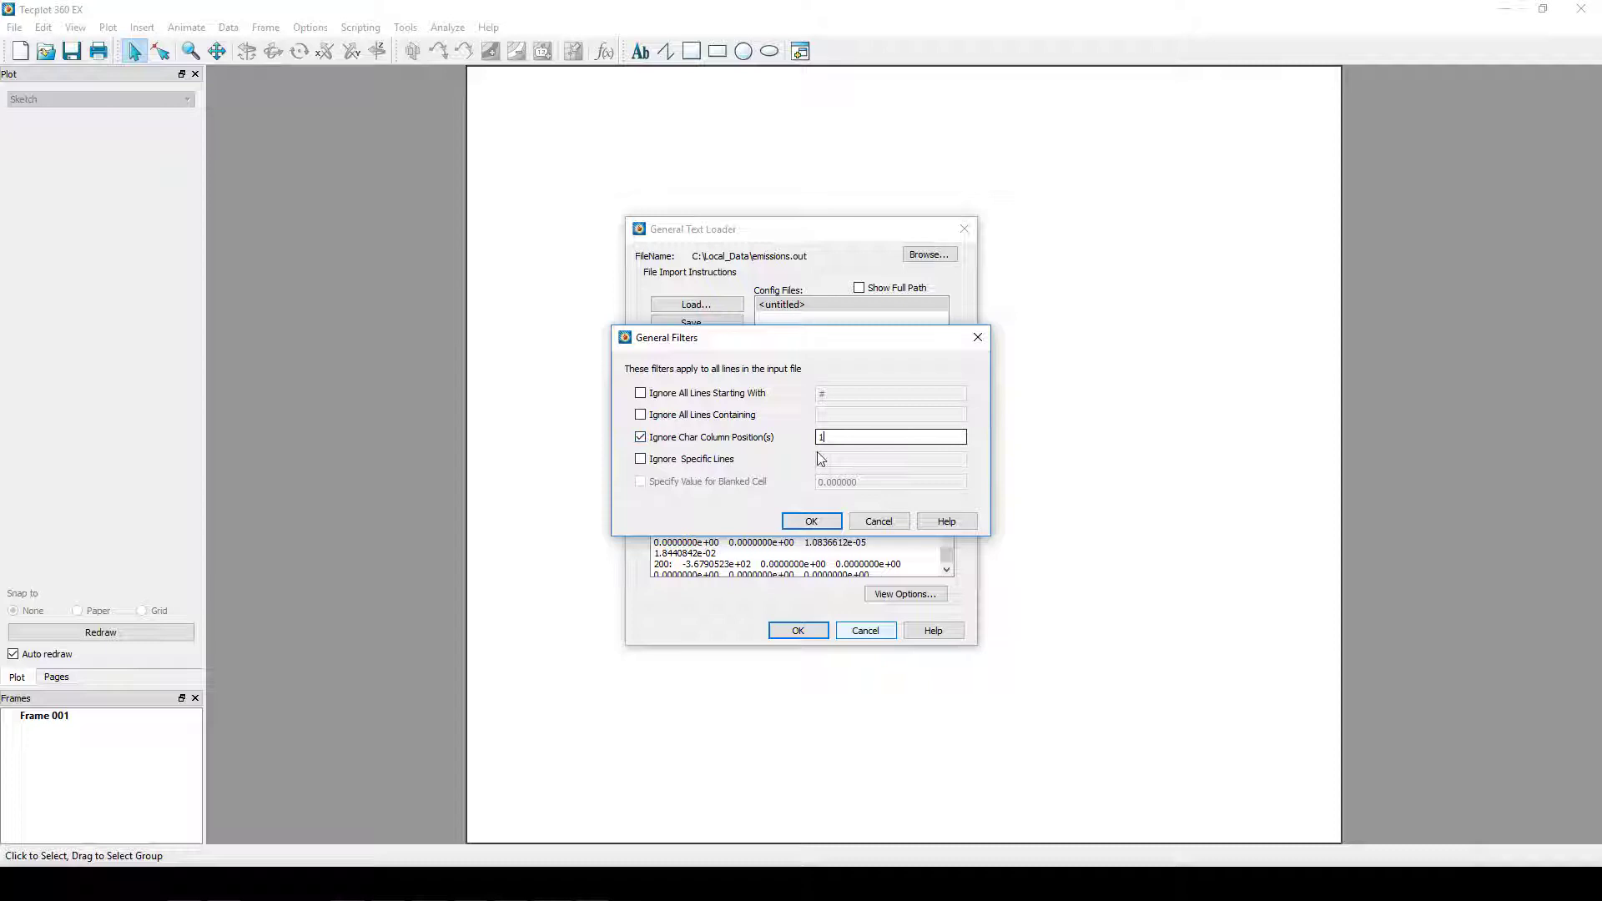
- Apply the Ignore Char Column filter, preview the processed data and load emissions.out
left_click(811, 521)
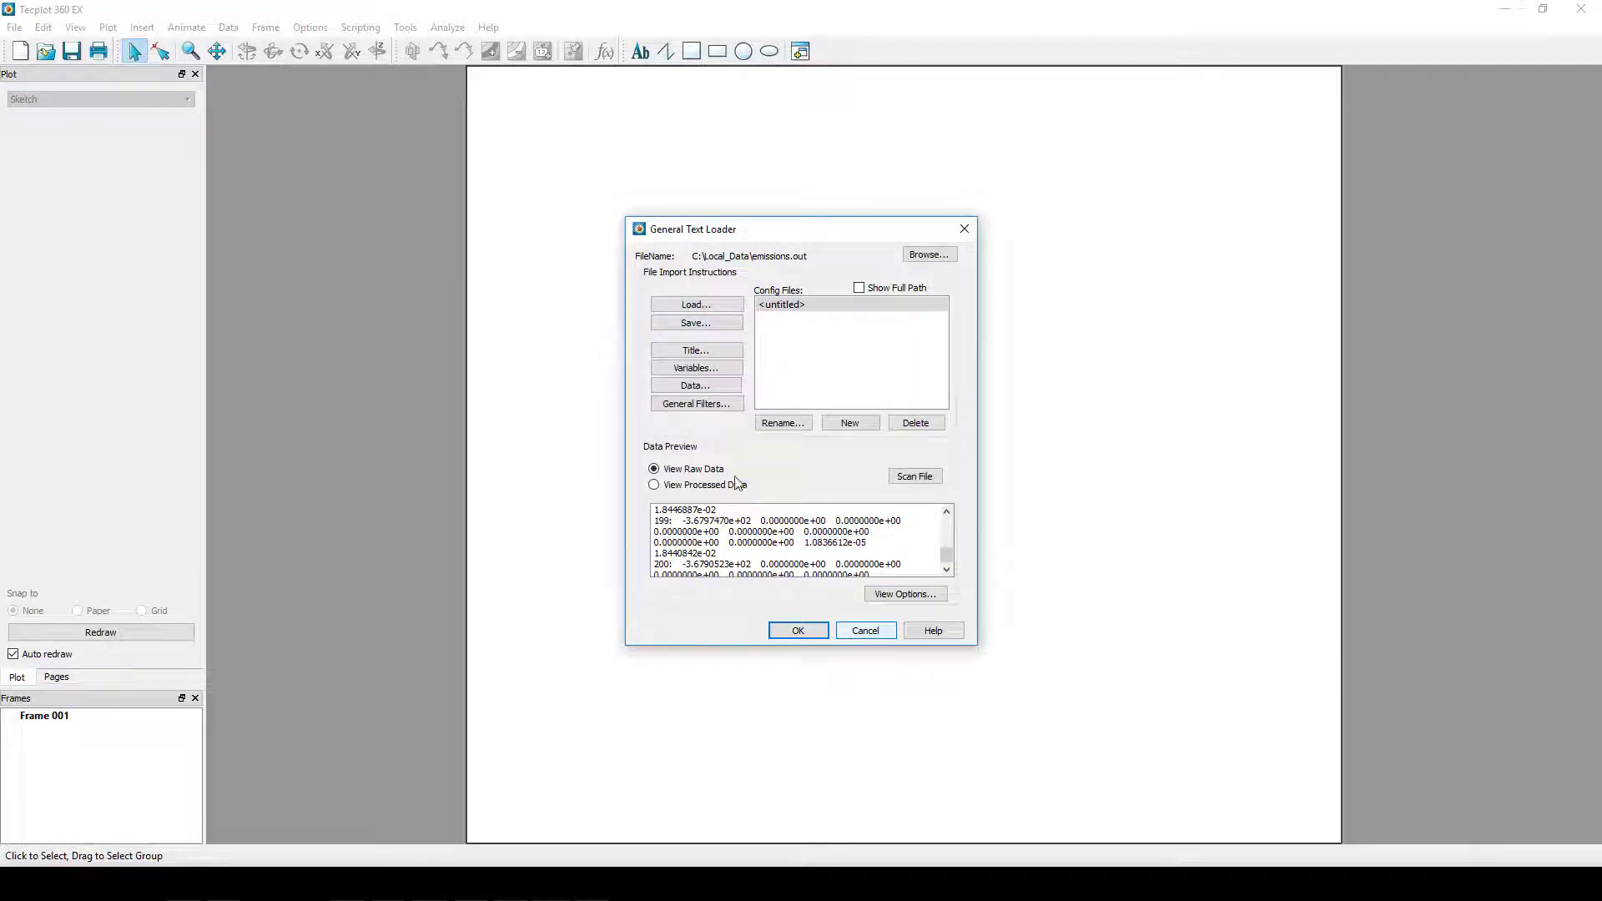
left_click(914, 477)
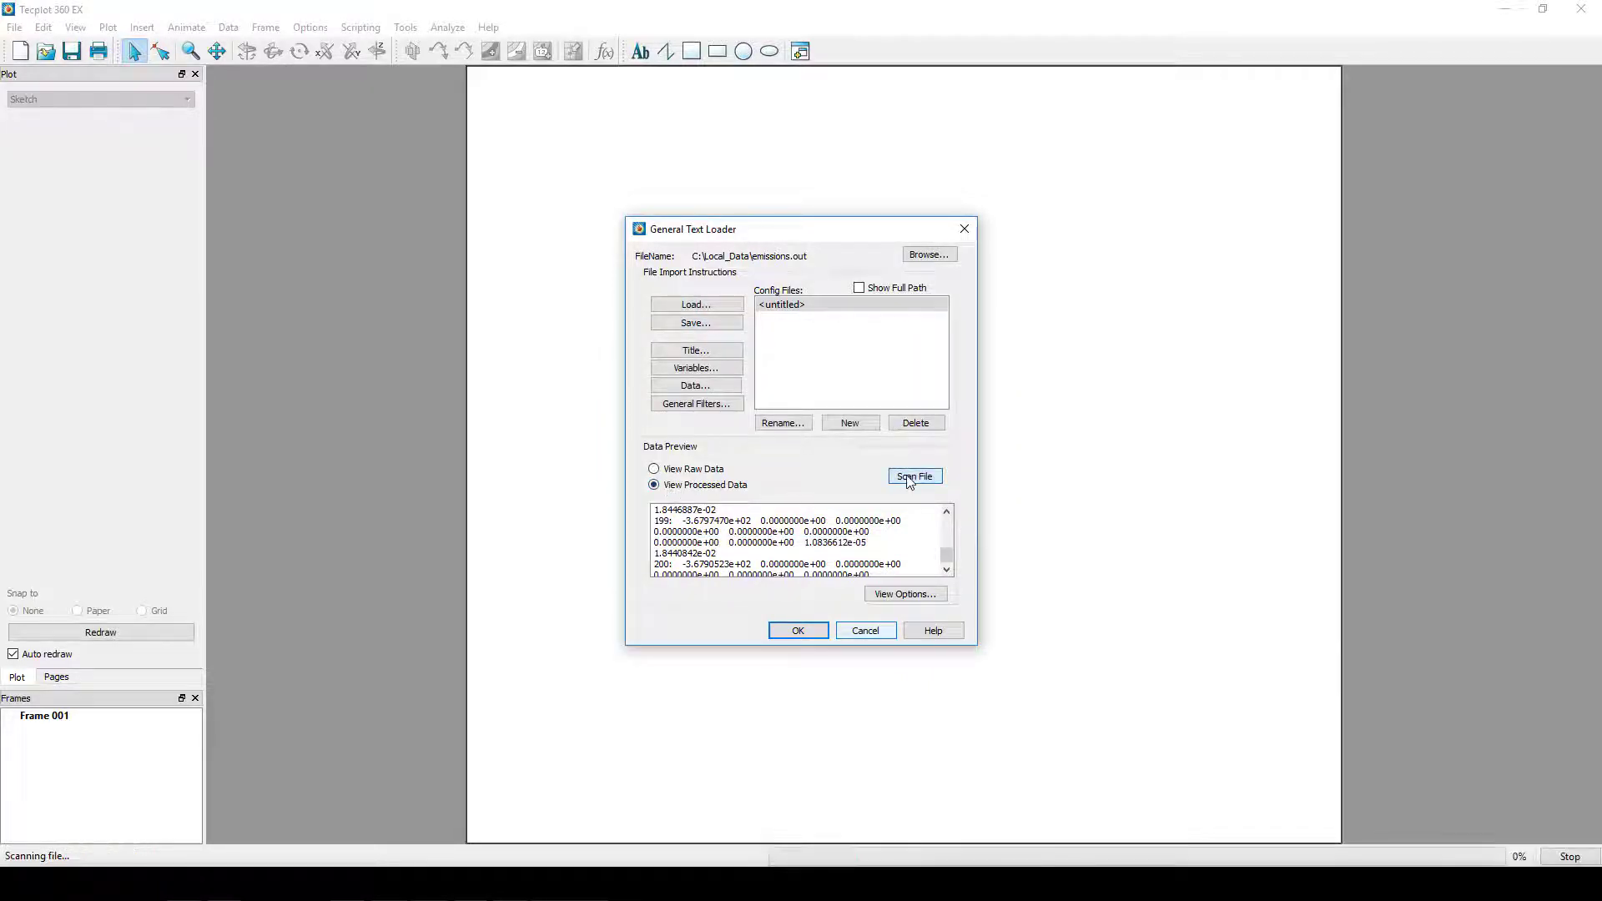
left_click(915, 476)
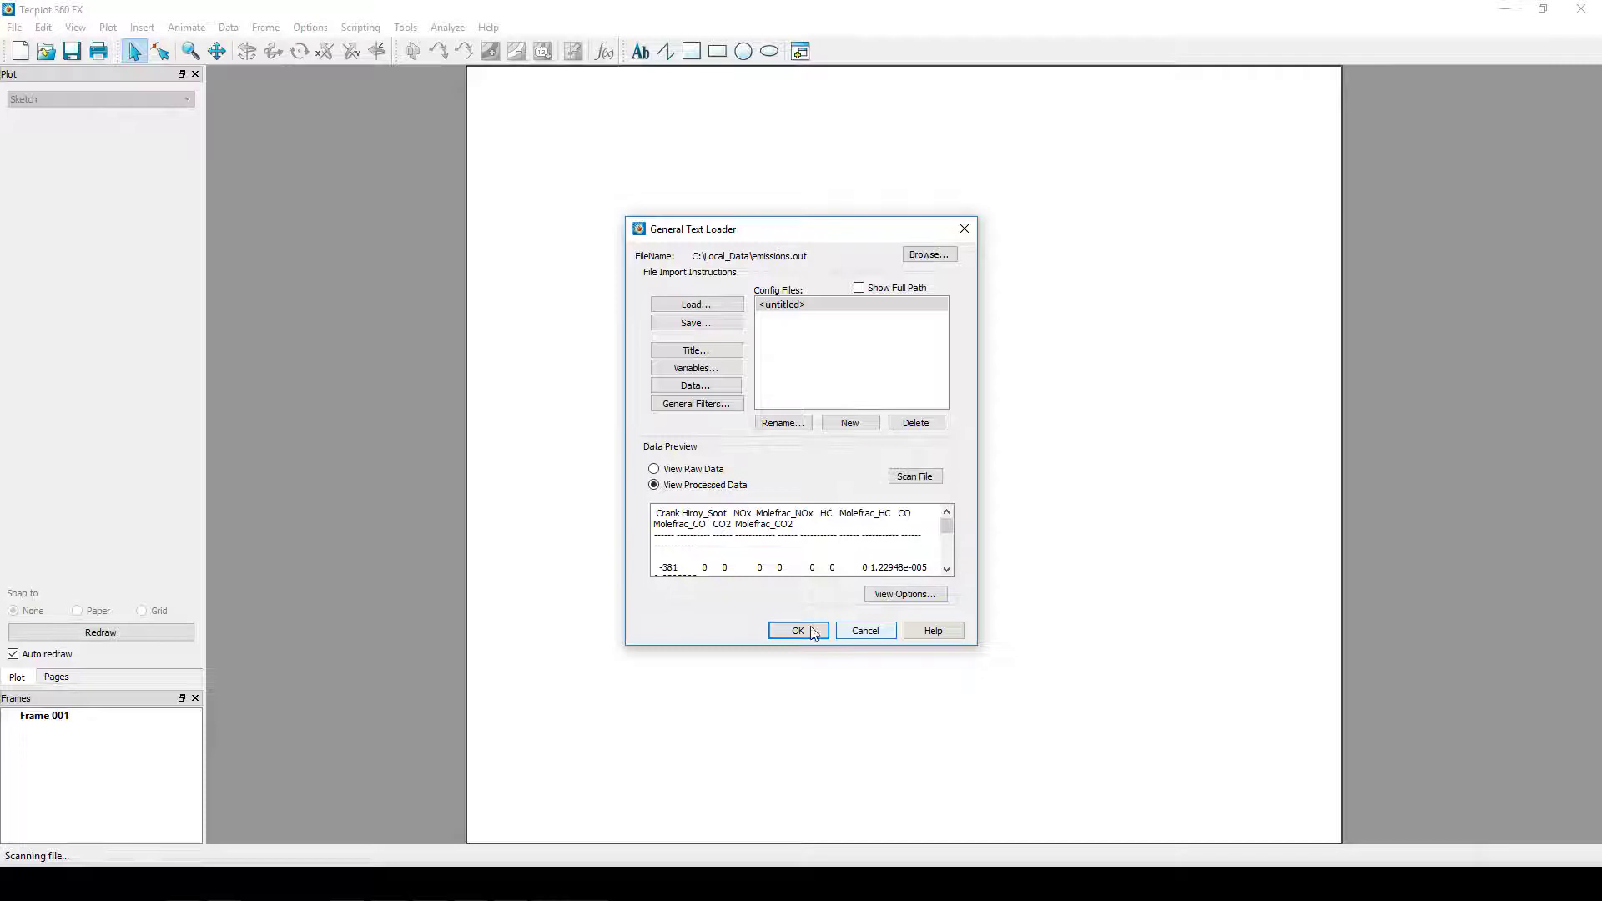
left_click(797, 631)
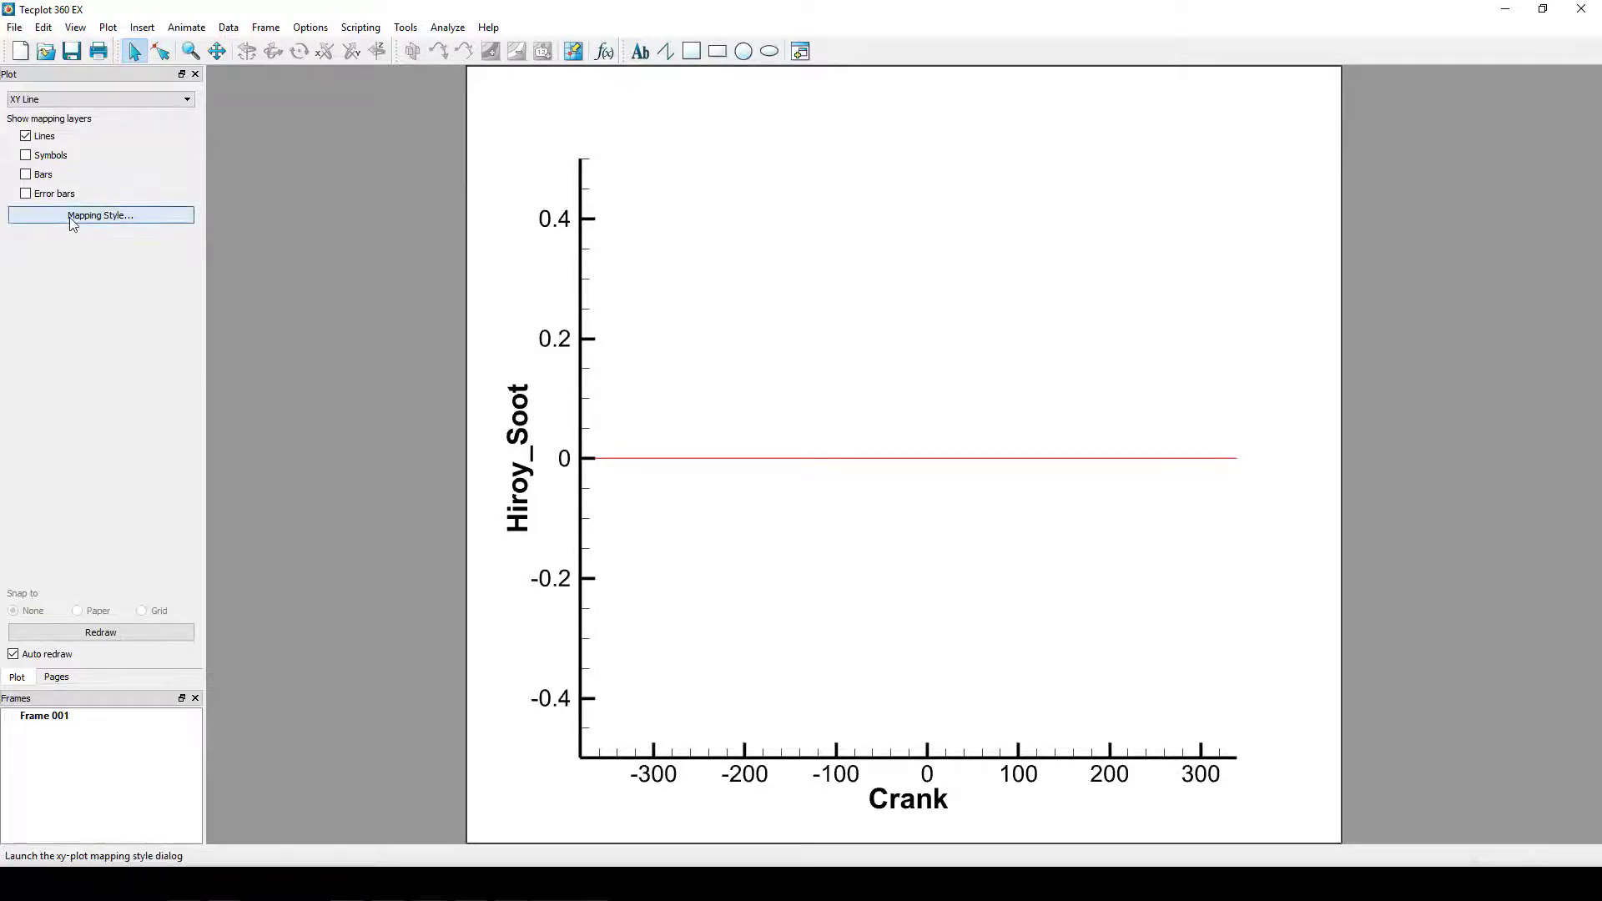
- Hide the Hiroy_Soot map and show the NOx and CO curves against Crank
left_click(100, 213)
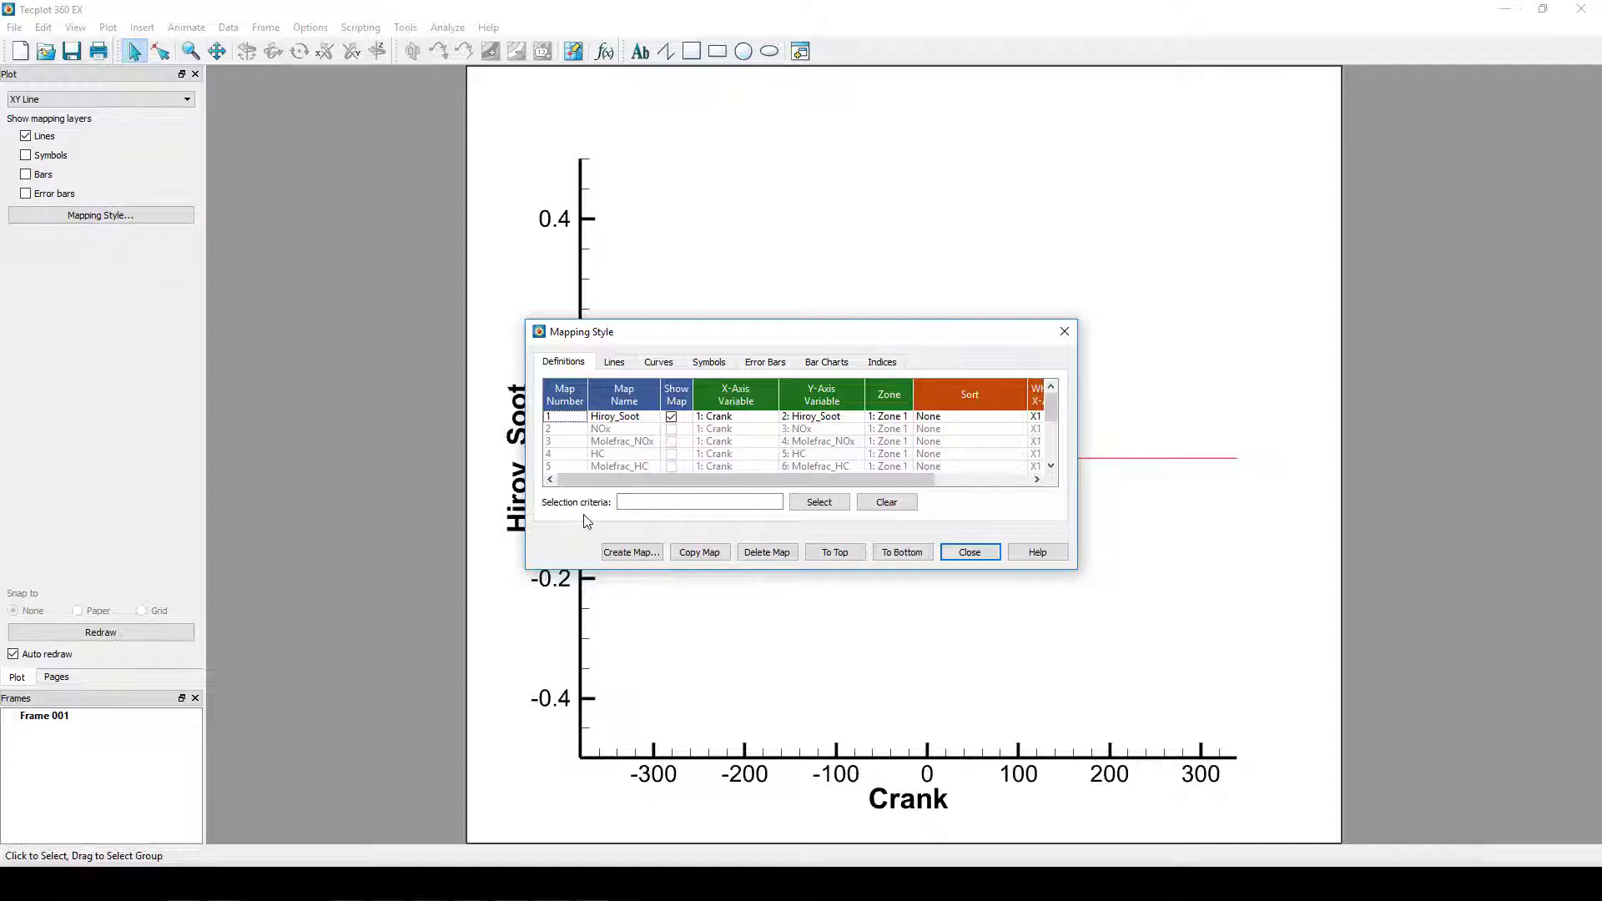
left_click(671, 417)
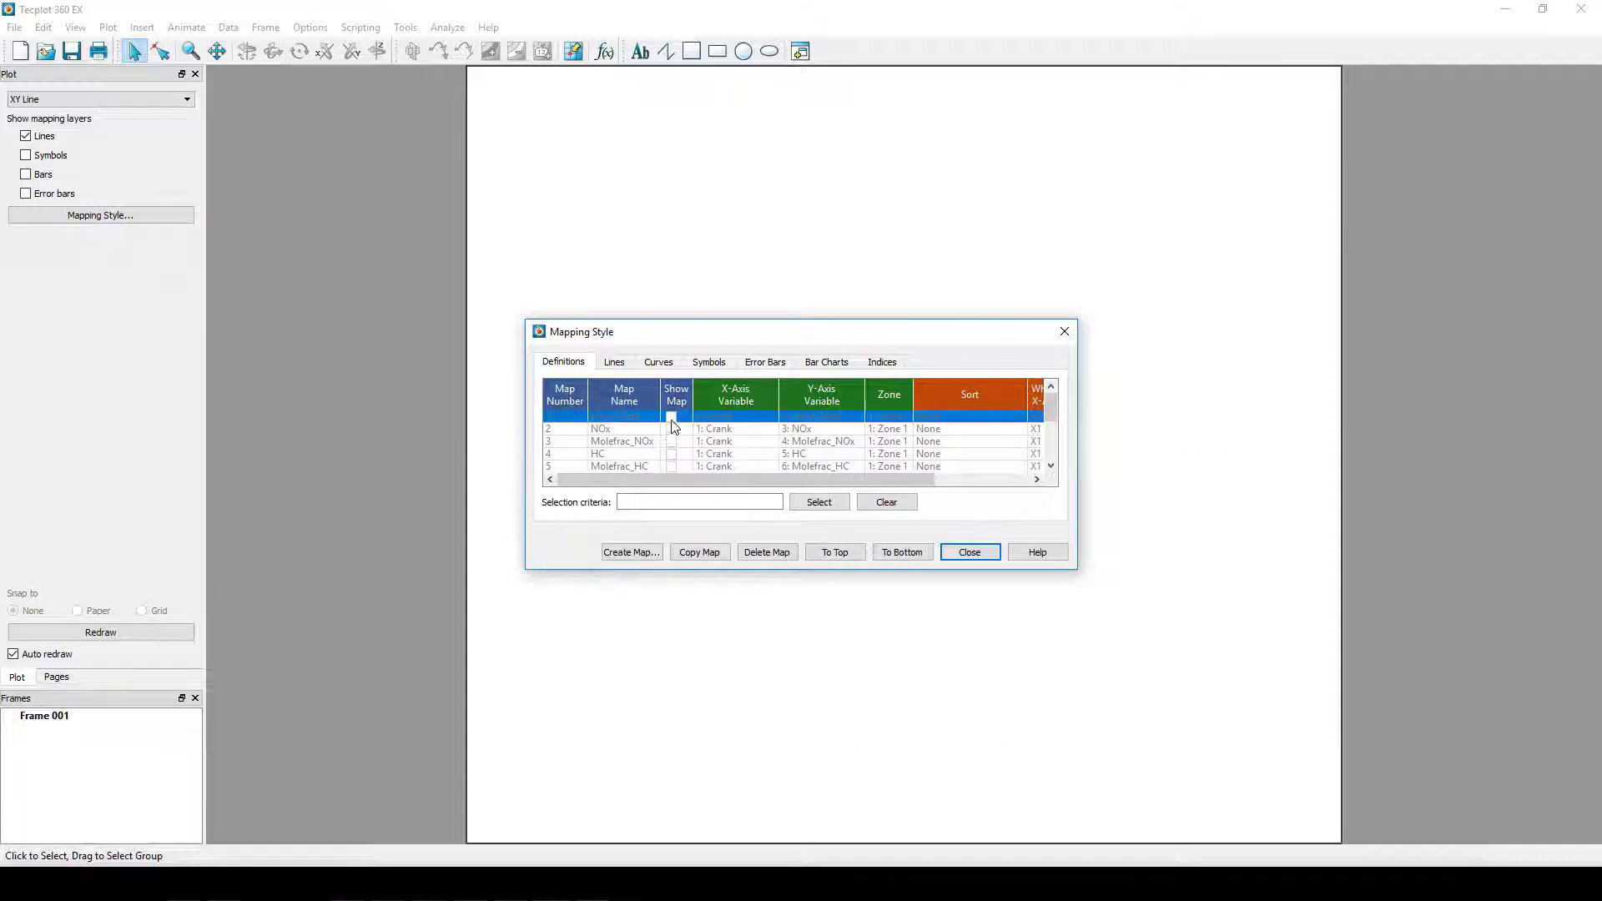
left_click(671, 427)
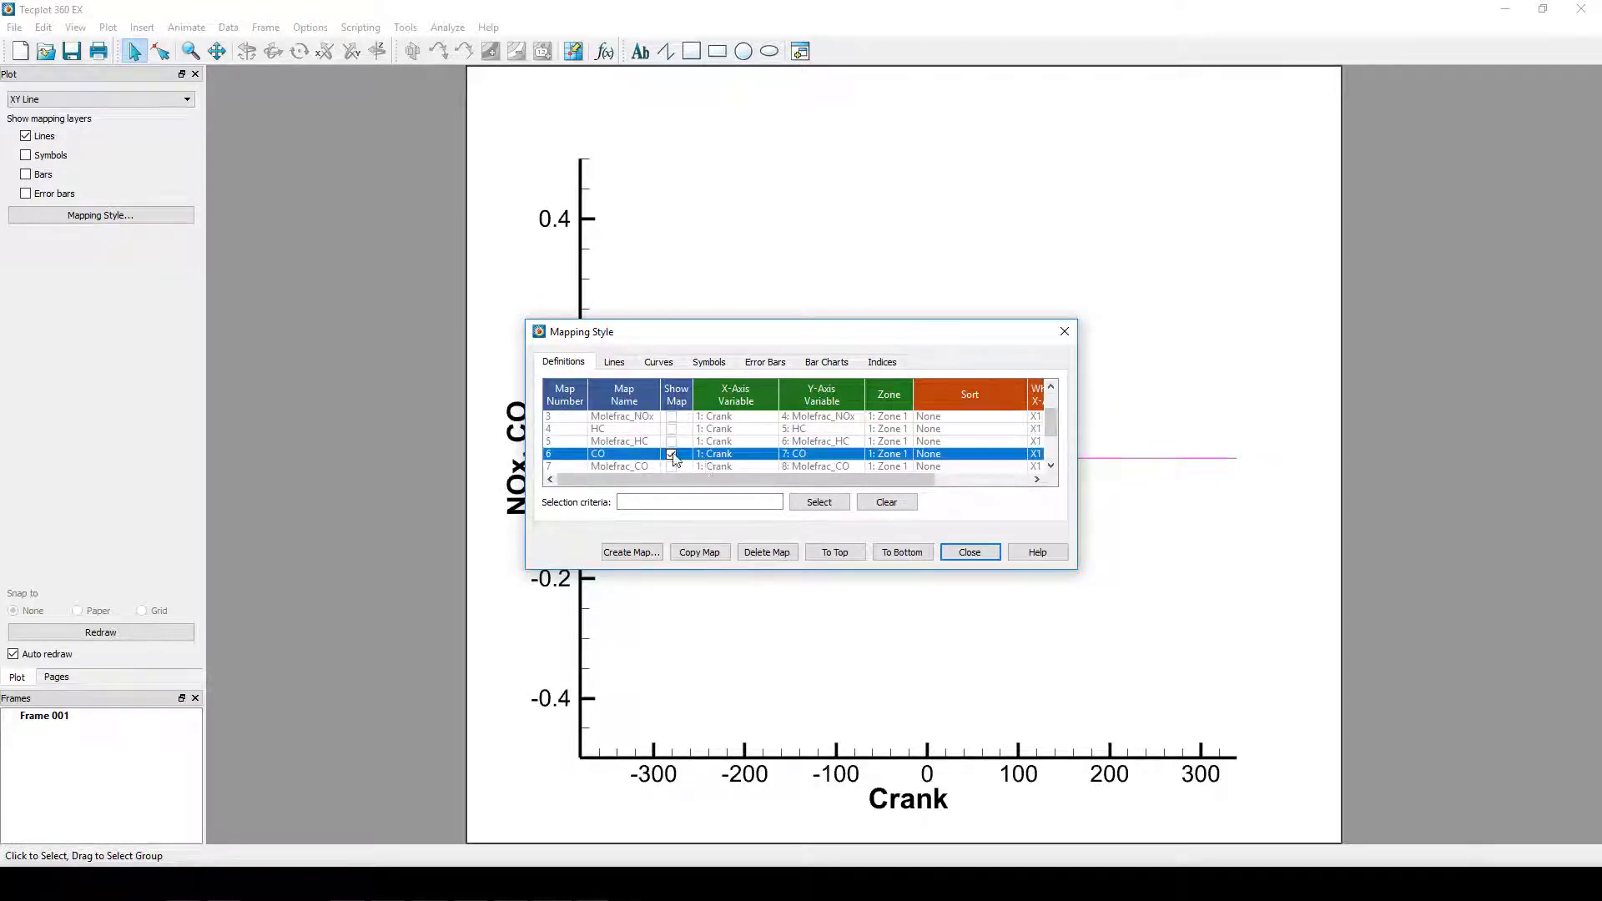
left_click(970, 551)
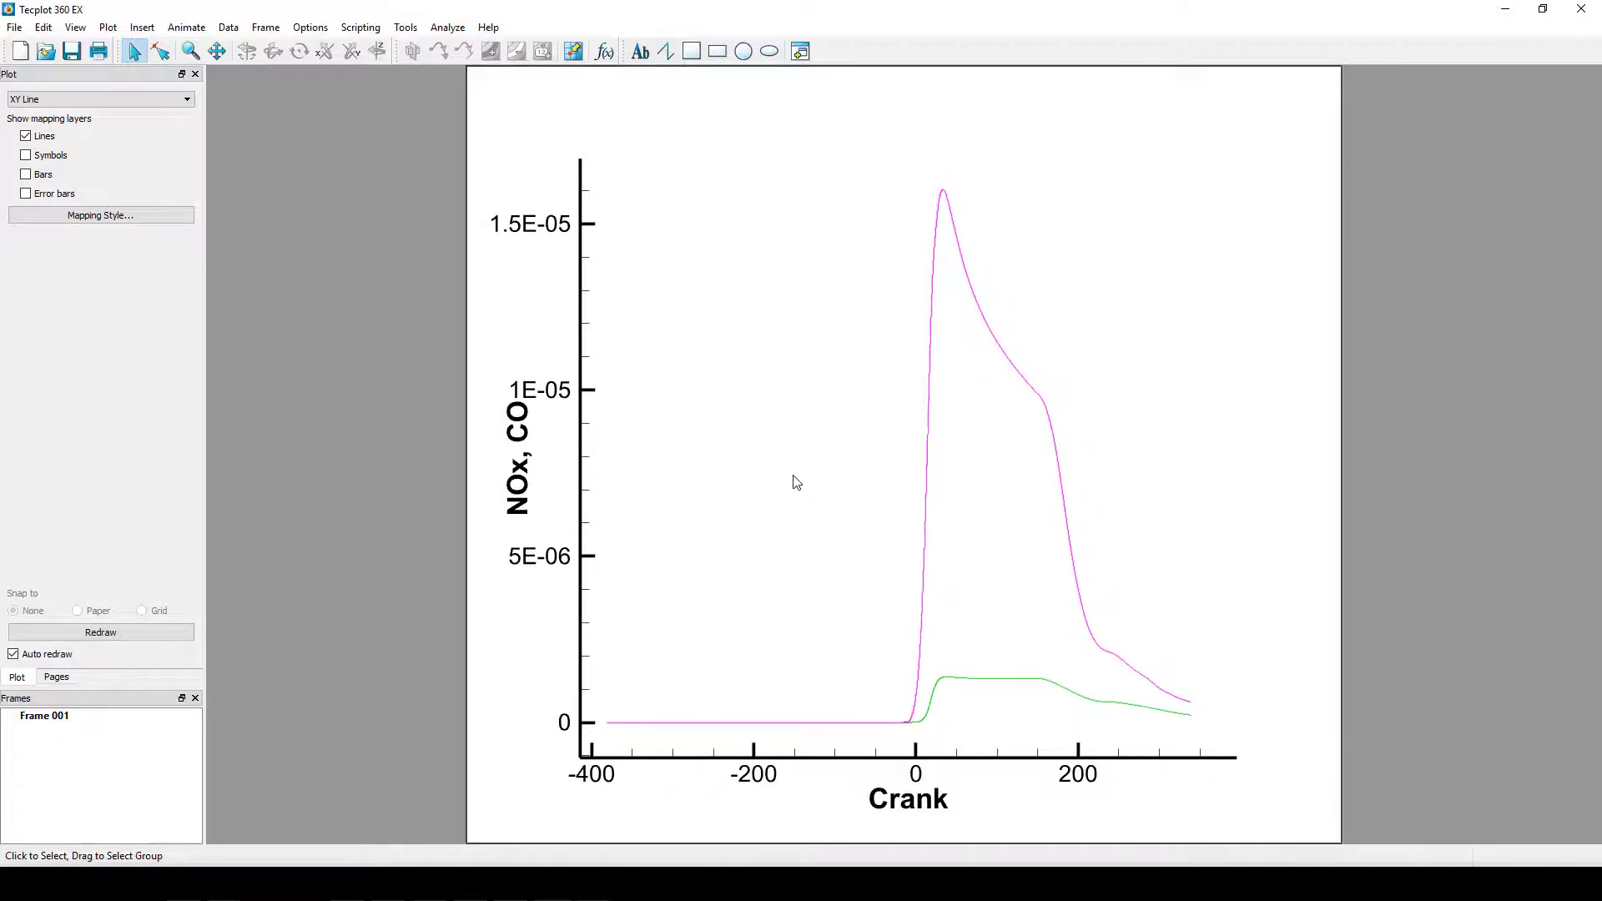
mouse_move(382, 501)
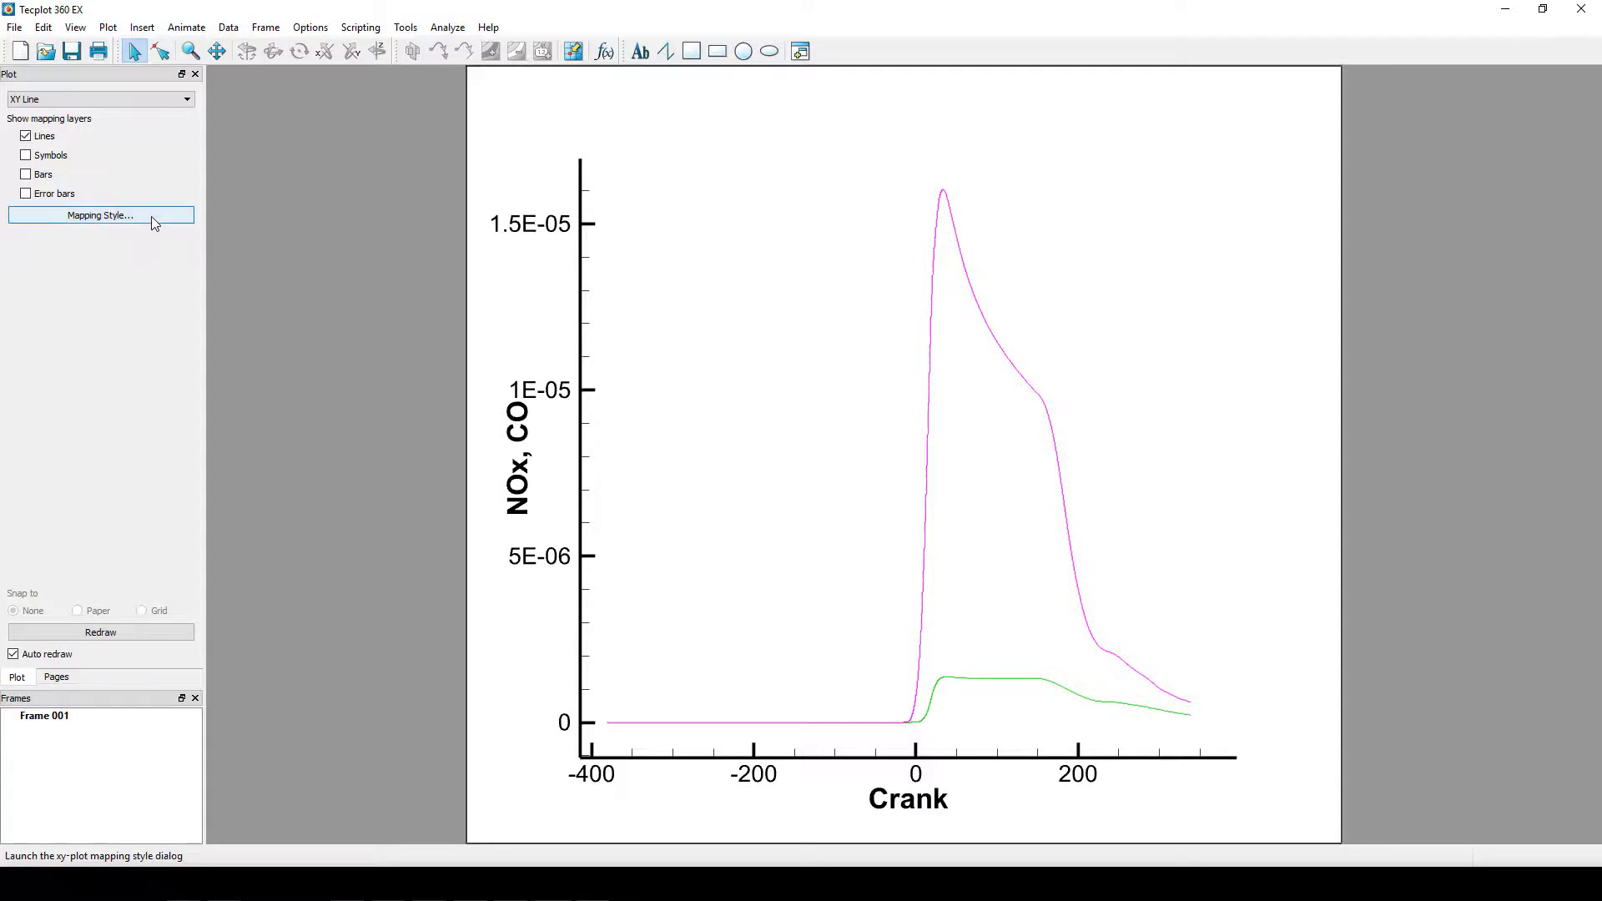
- Assign the CO map to the Y2 axis in the Which Y-Axis column
left_click(100, 215)
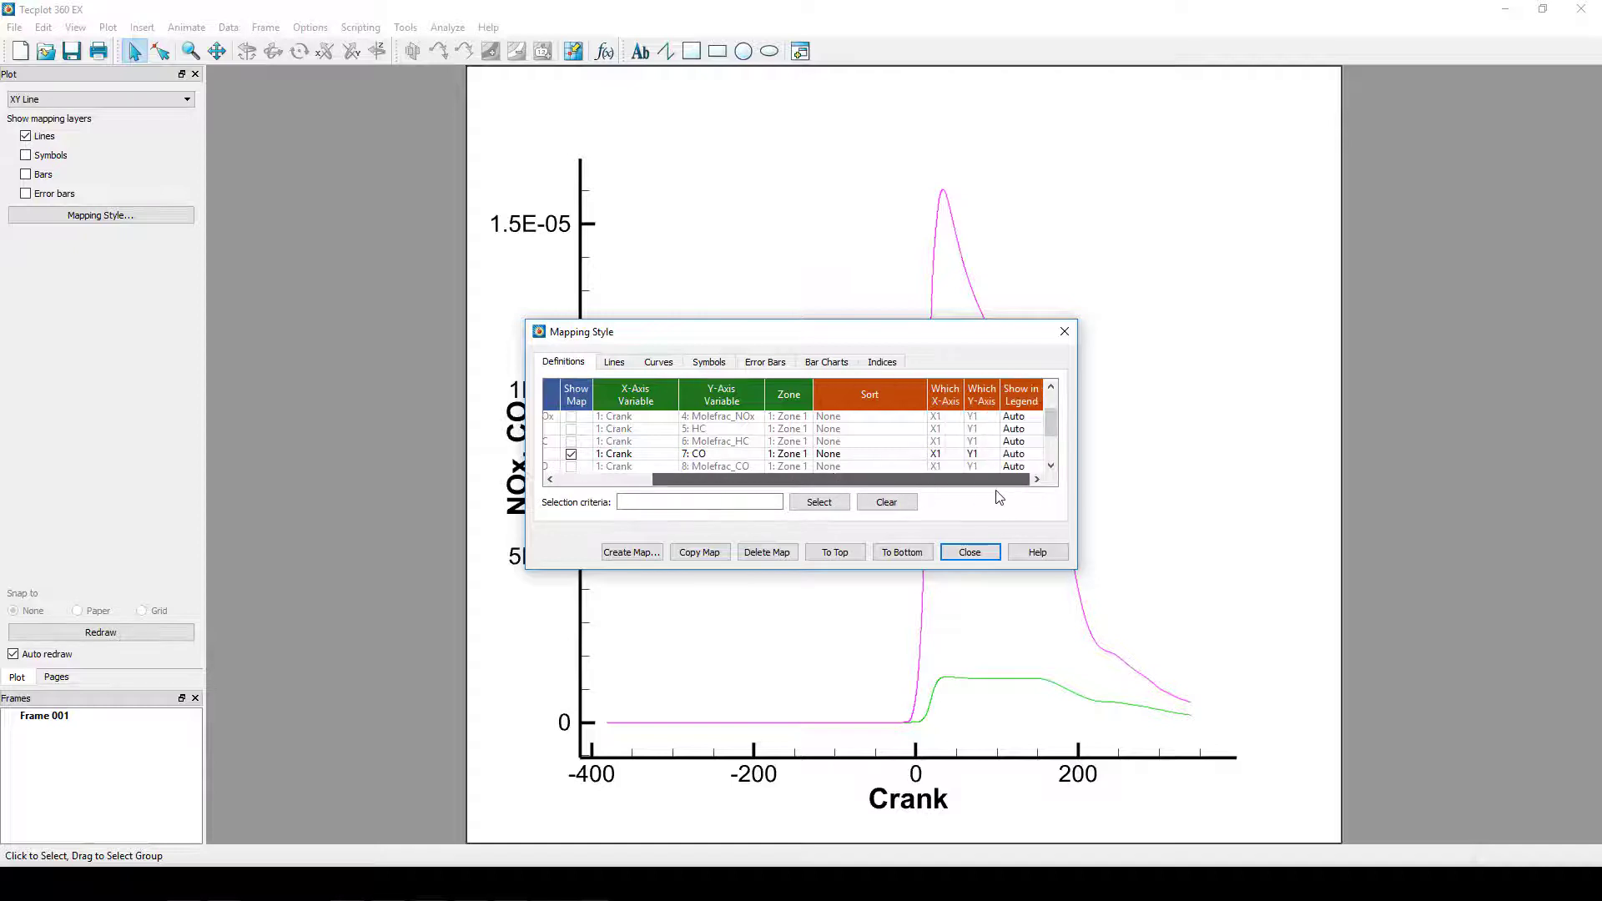
left_click(973, 454)
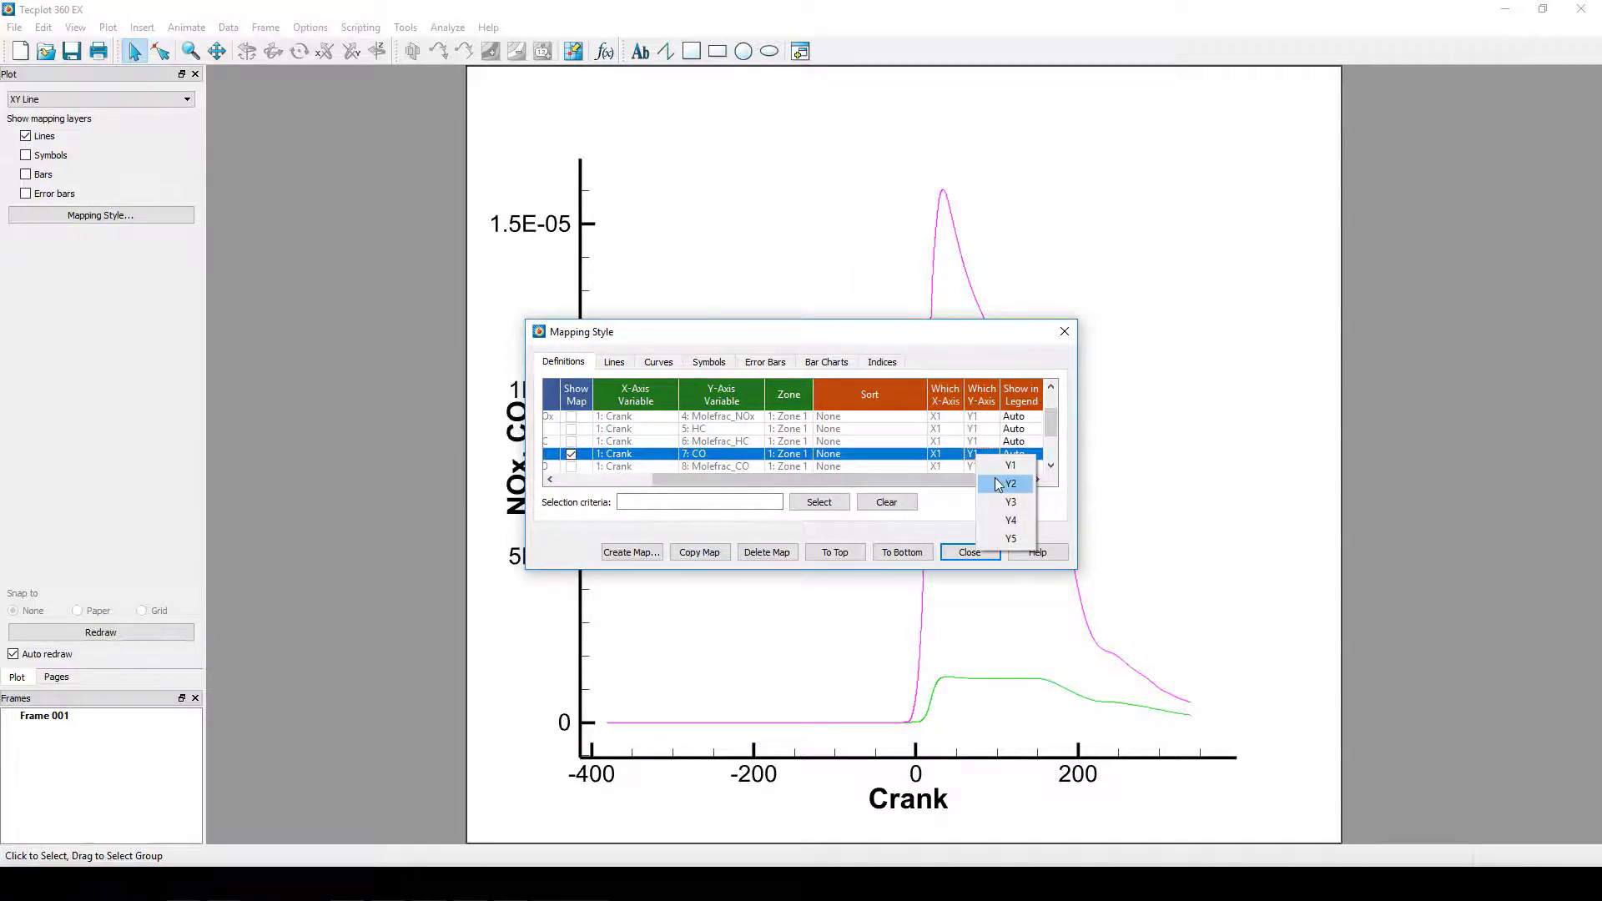
left_click(969, 551)
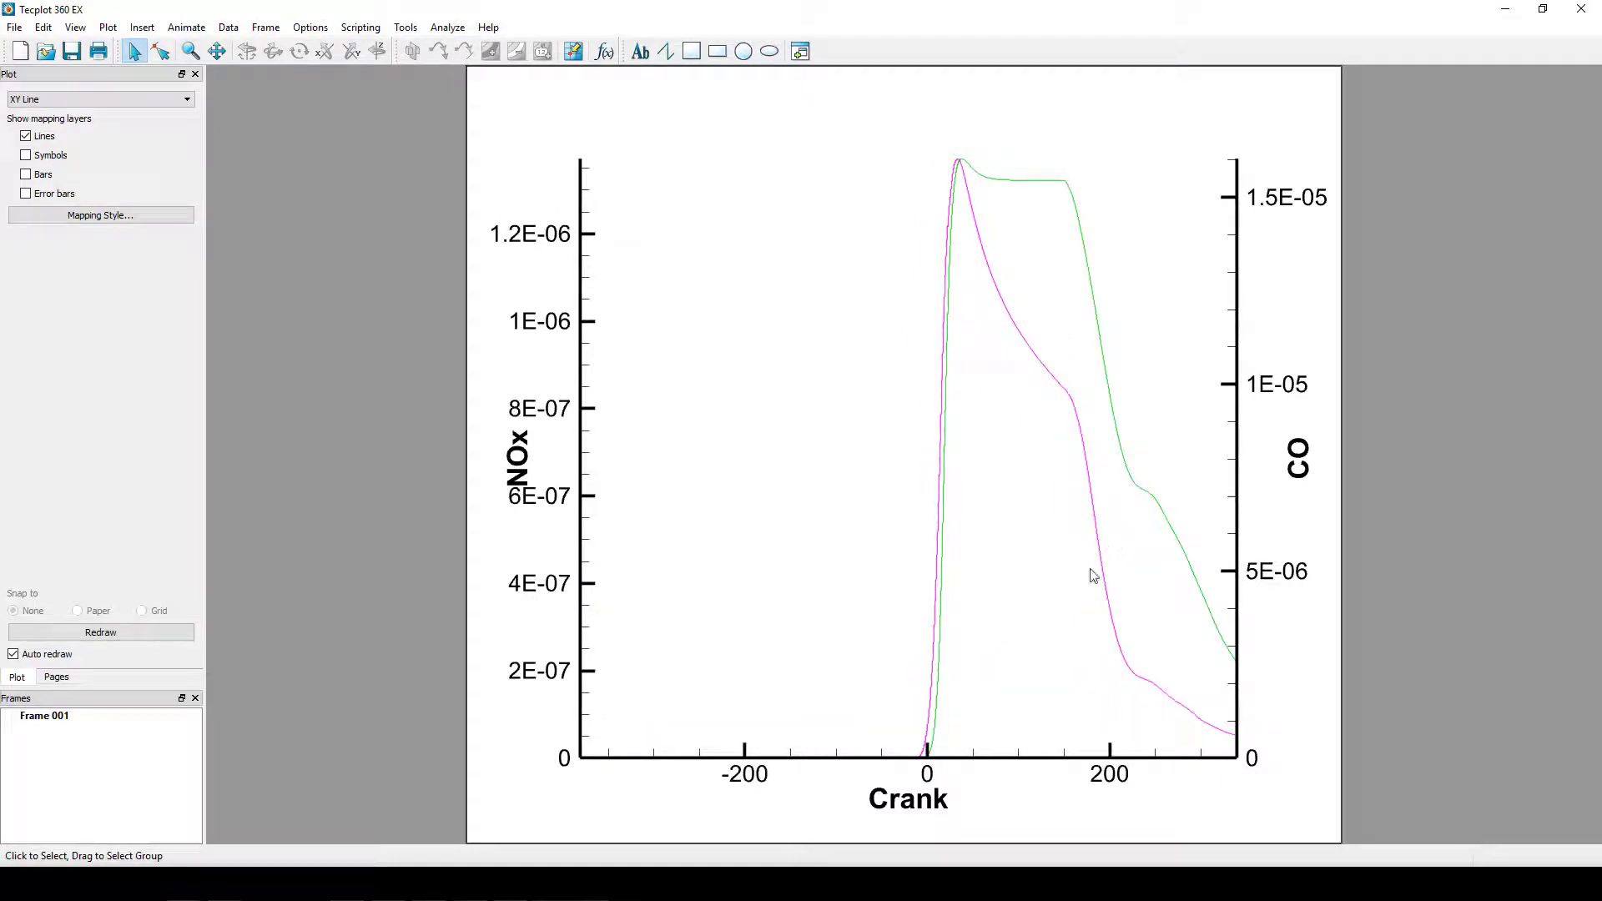
mouse_move(1006, 701)
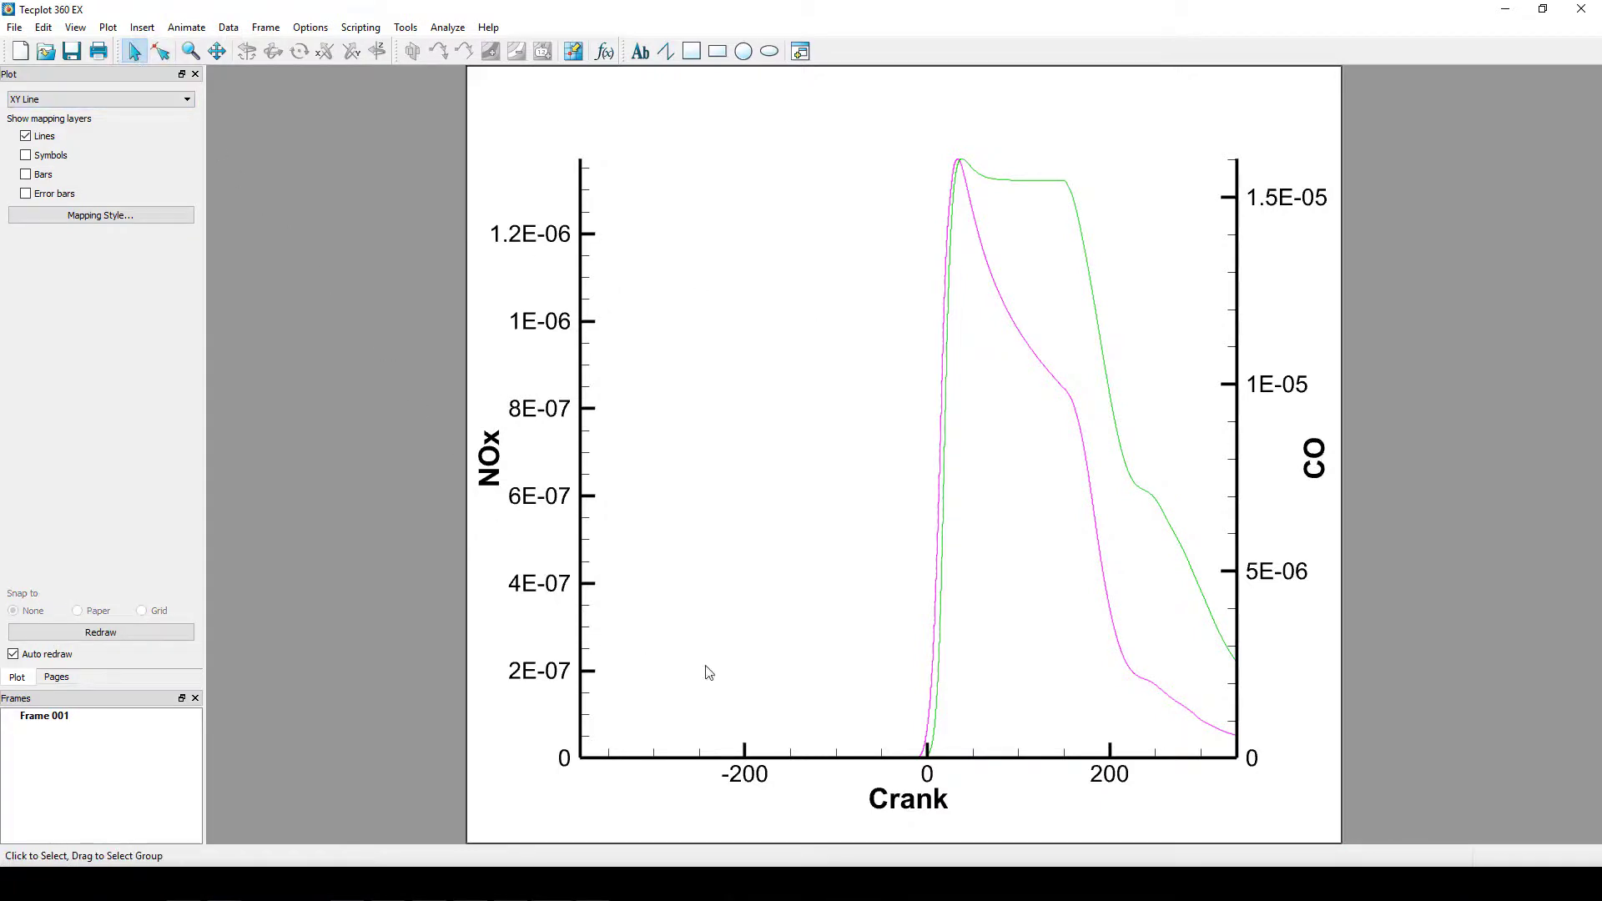
- Check the CO line colour in the mapping Lines settings
left_click(100, 216)
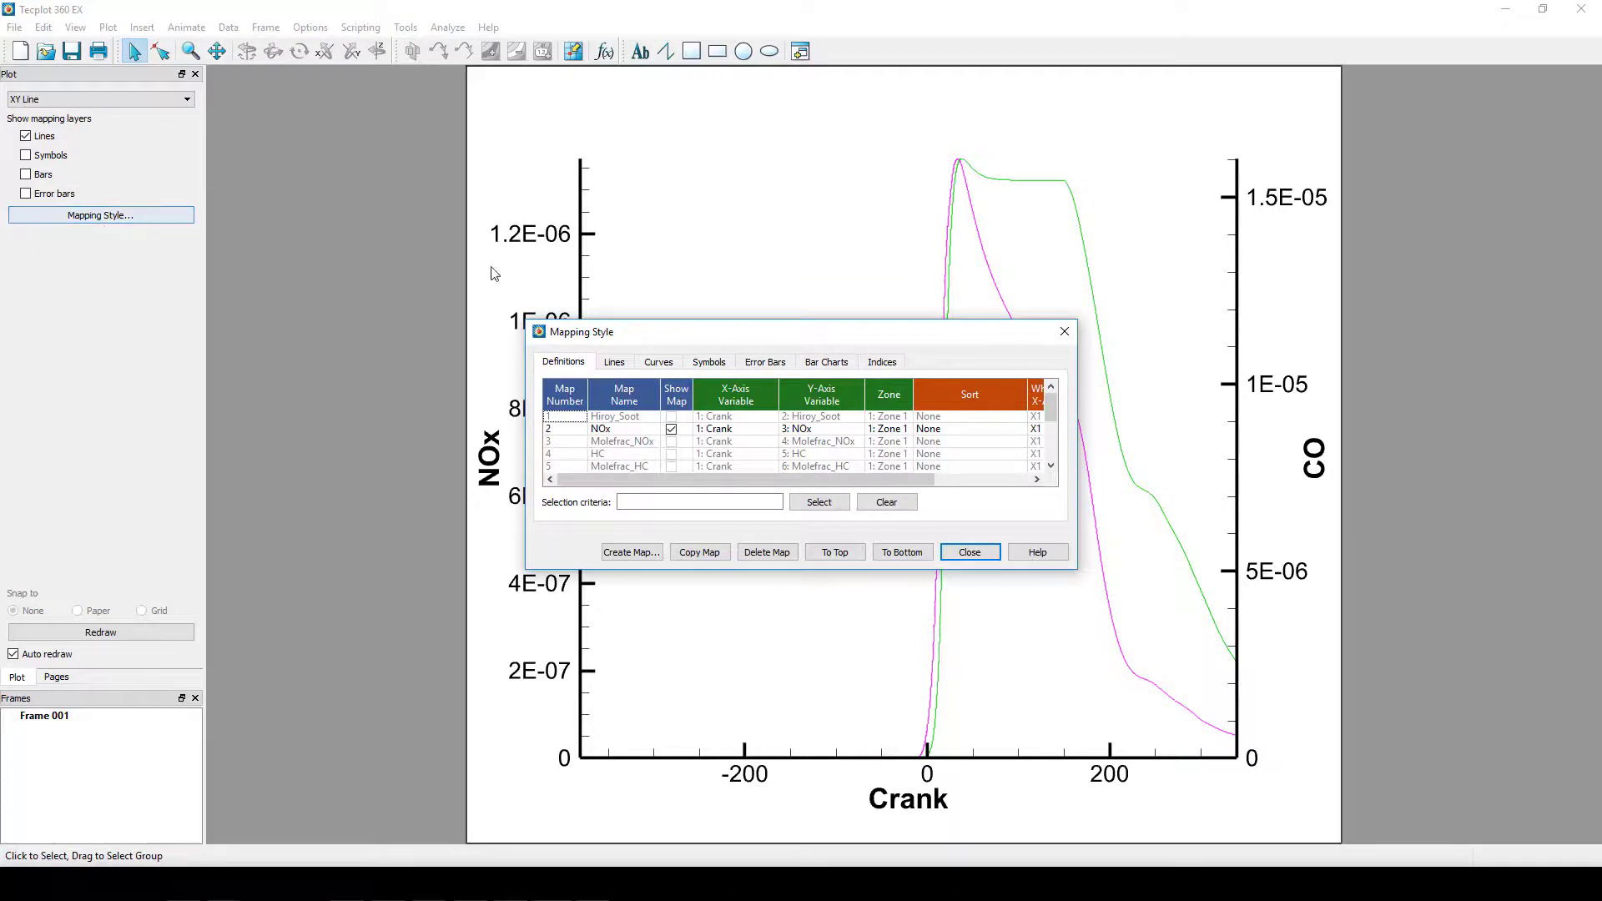
left_click(614, 360)
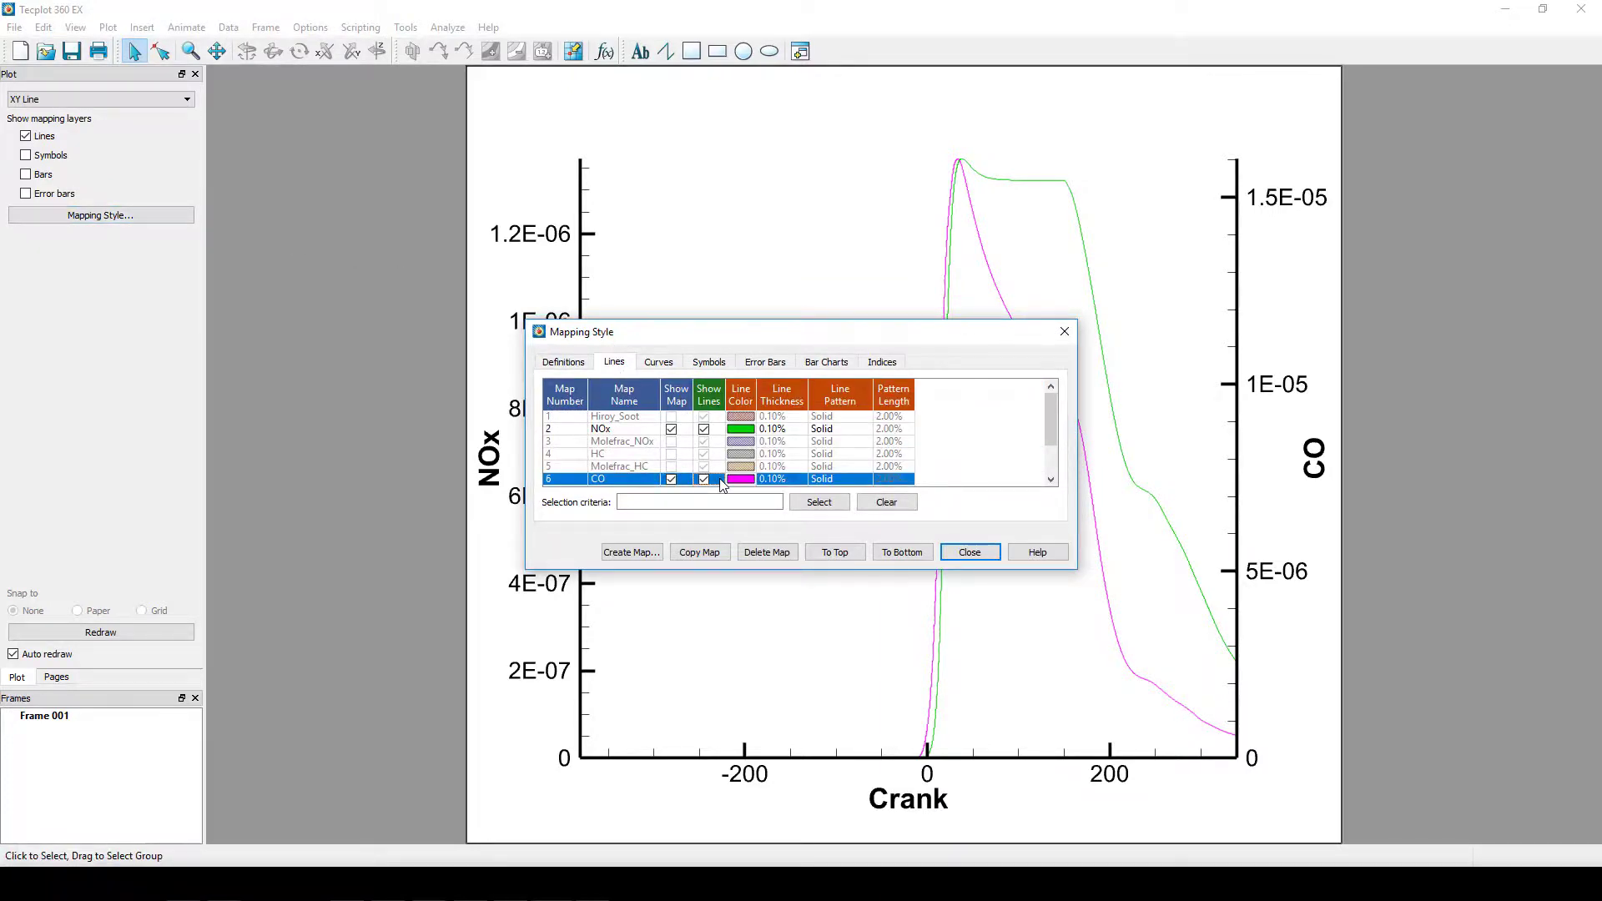
left_click(969, 551)
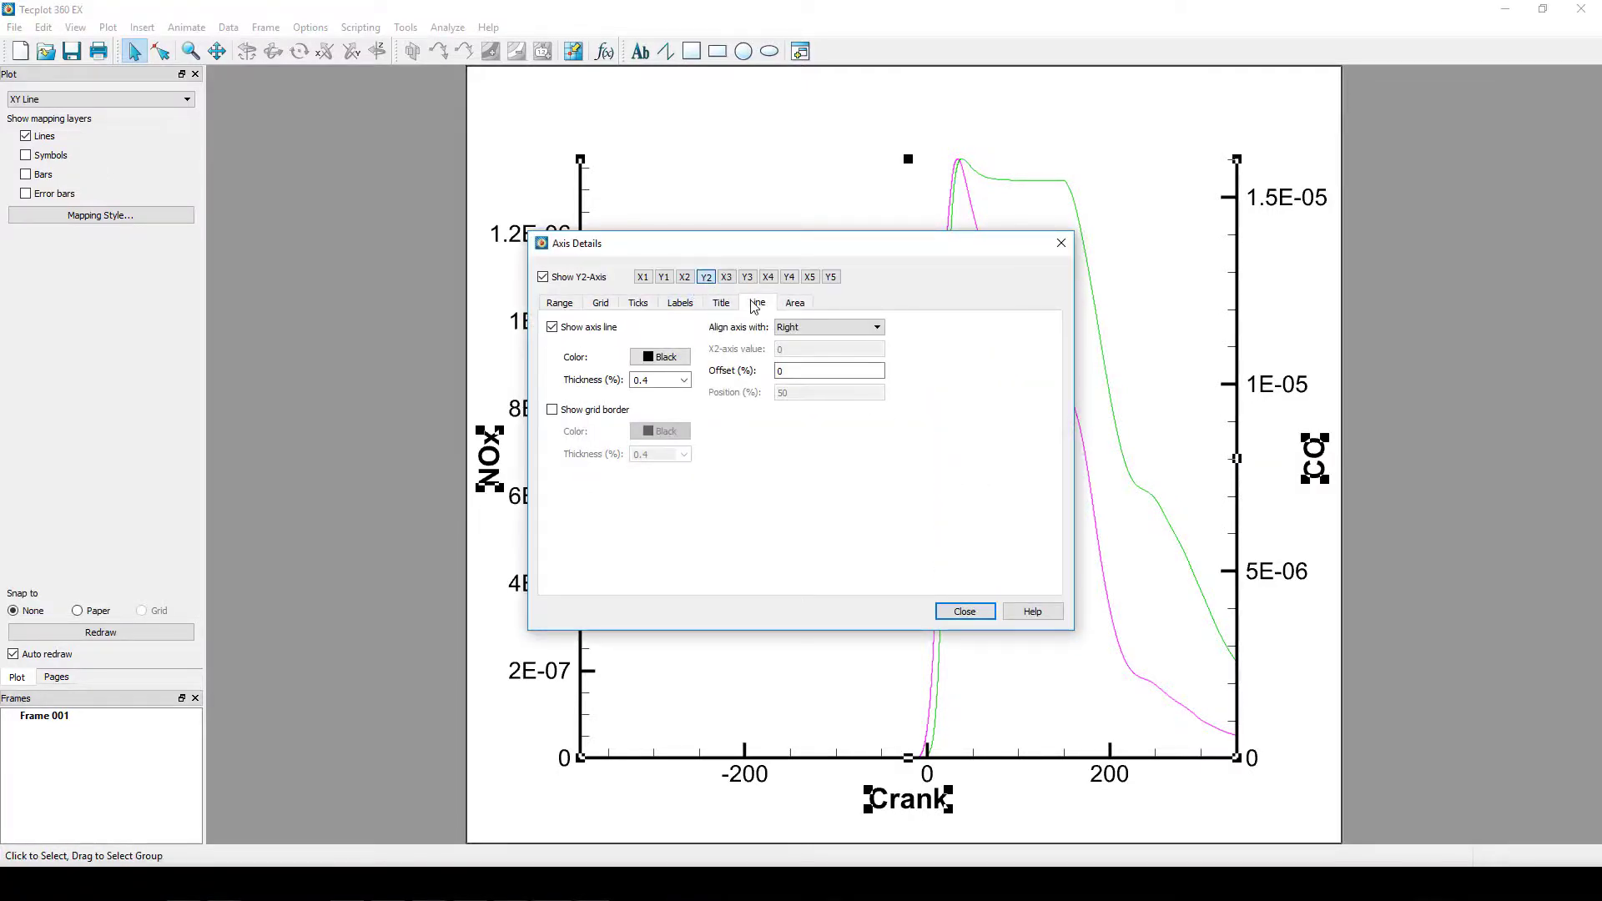
- Colour the Y2 axis line magenta in Axis Details
left_click(661, 355)
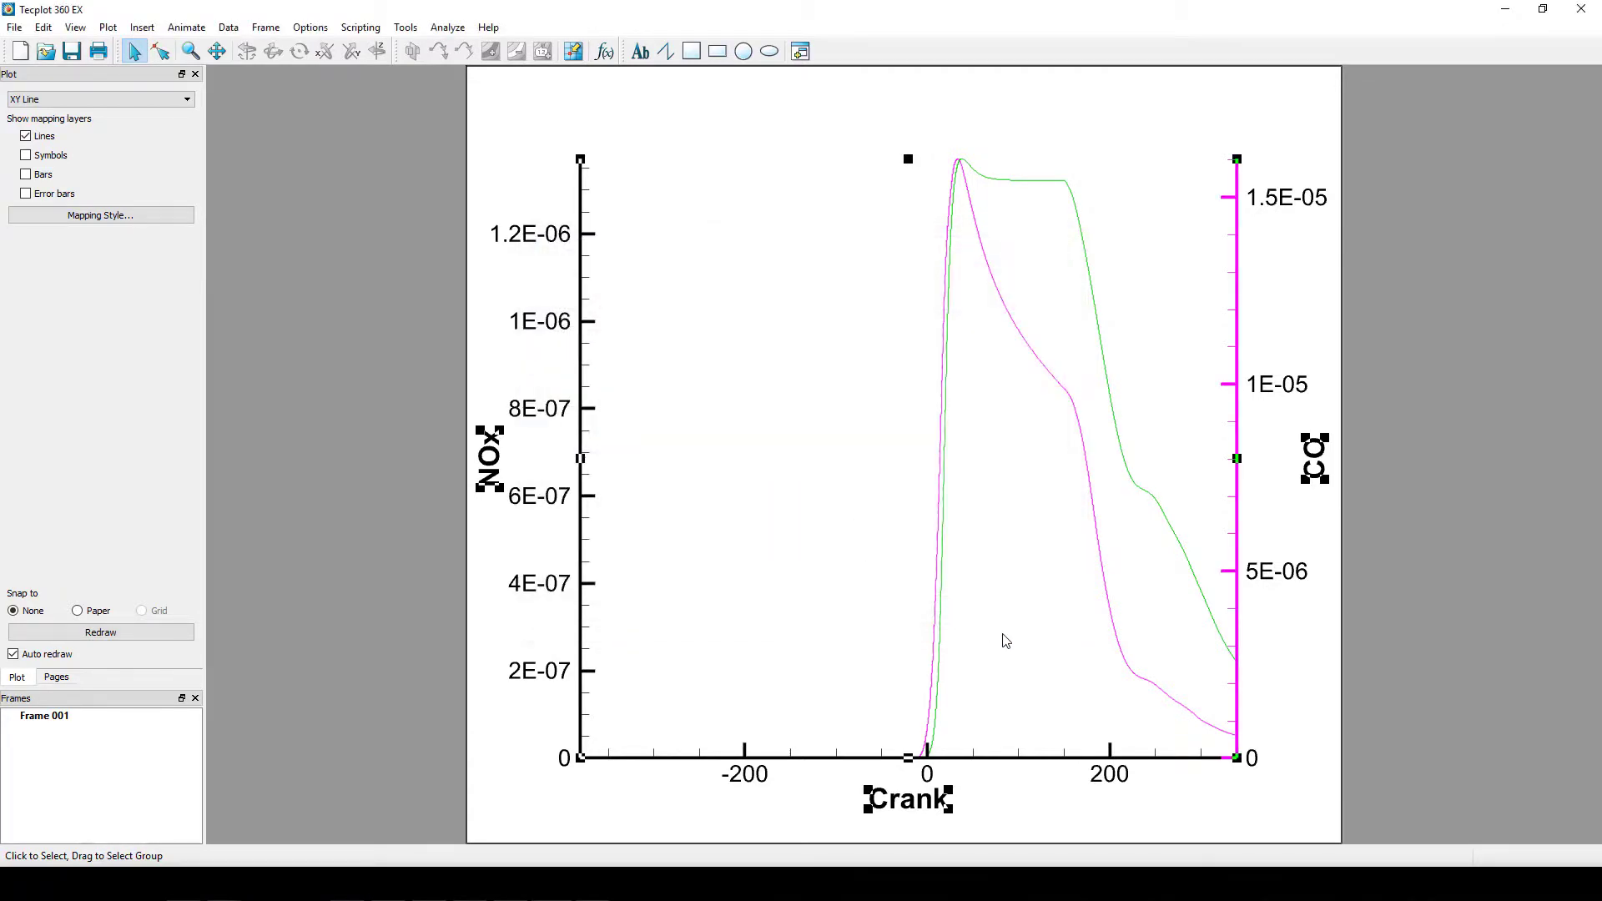
left_click(412, 215)
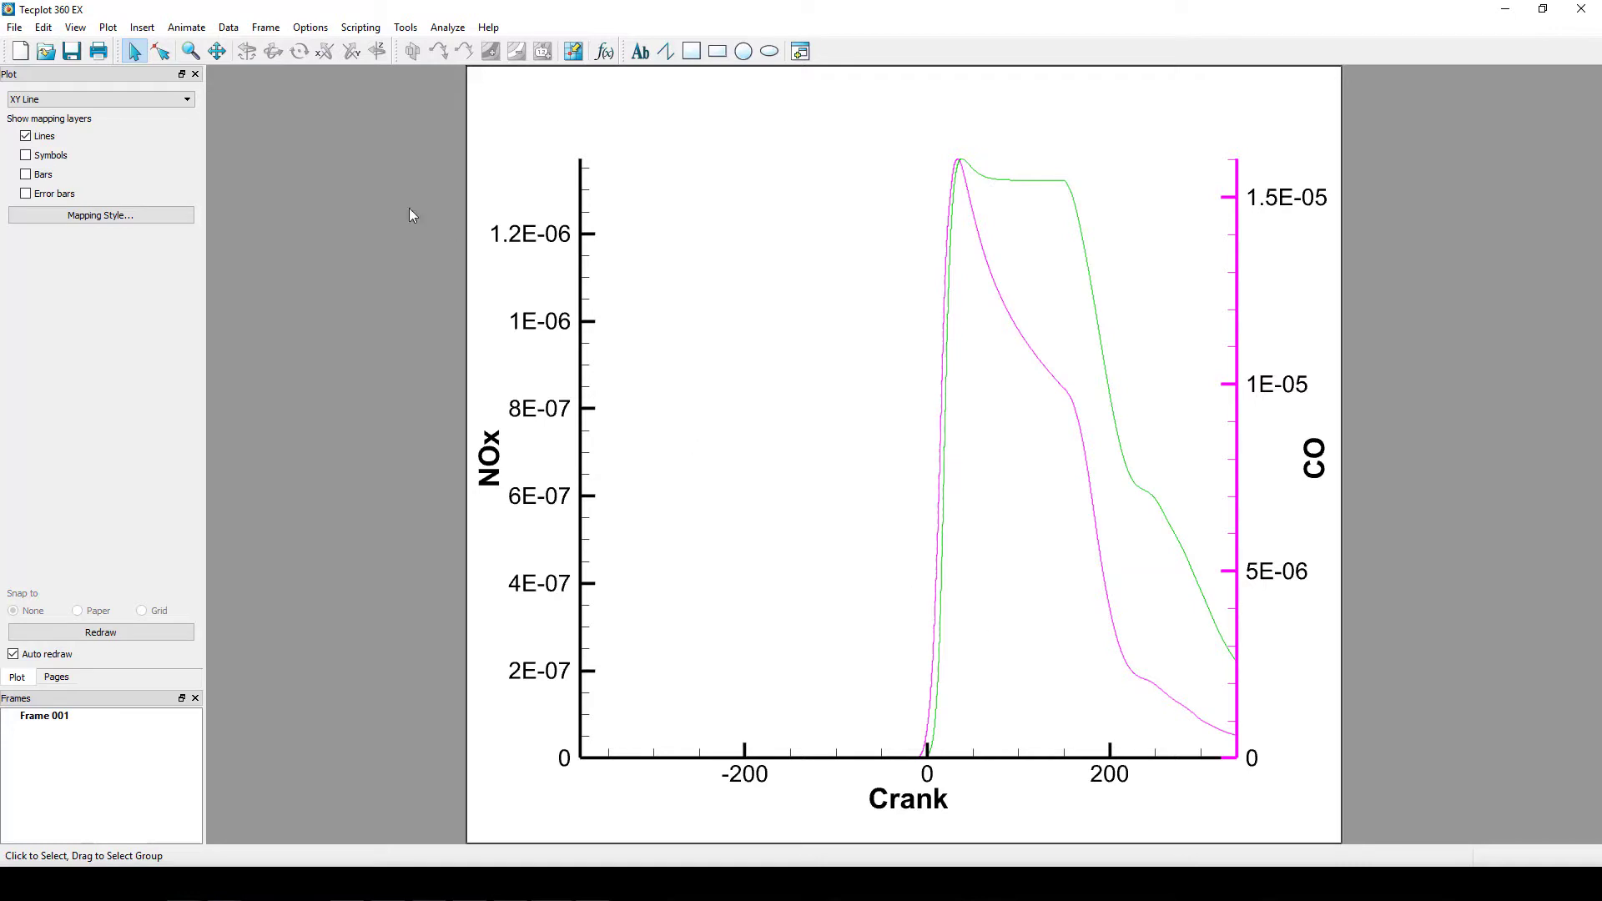
- Show the line legend for NOx and CO and move it to the plot's upper left
left_click(105, 27)
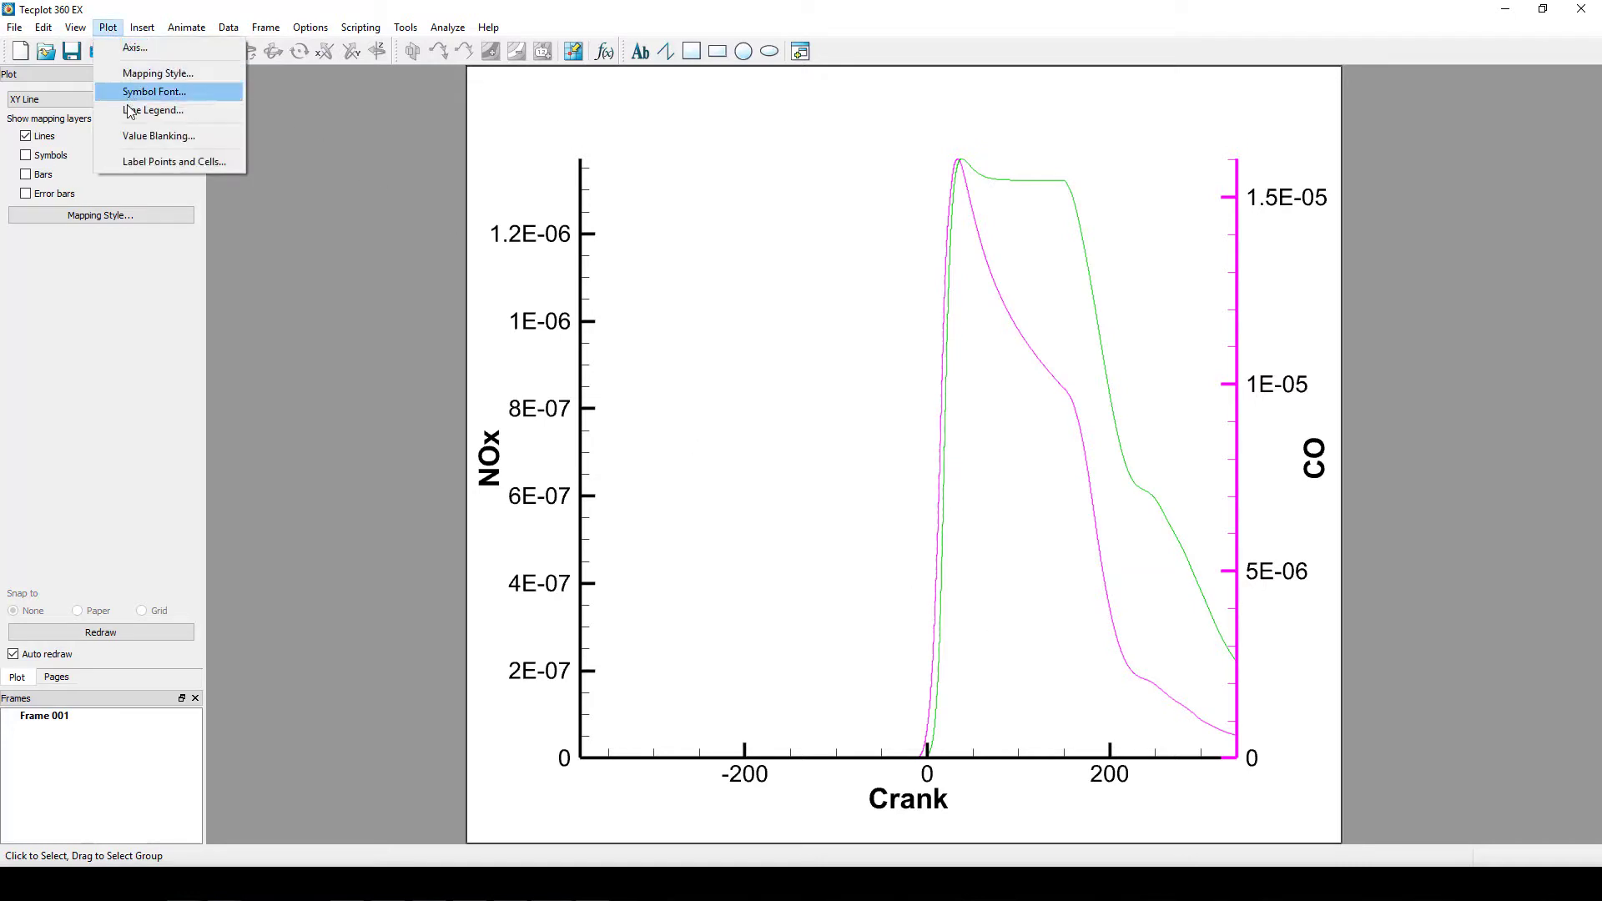
left_click(157, 110)
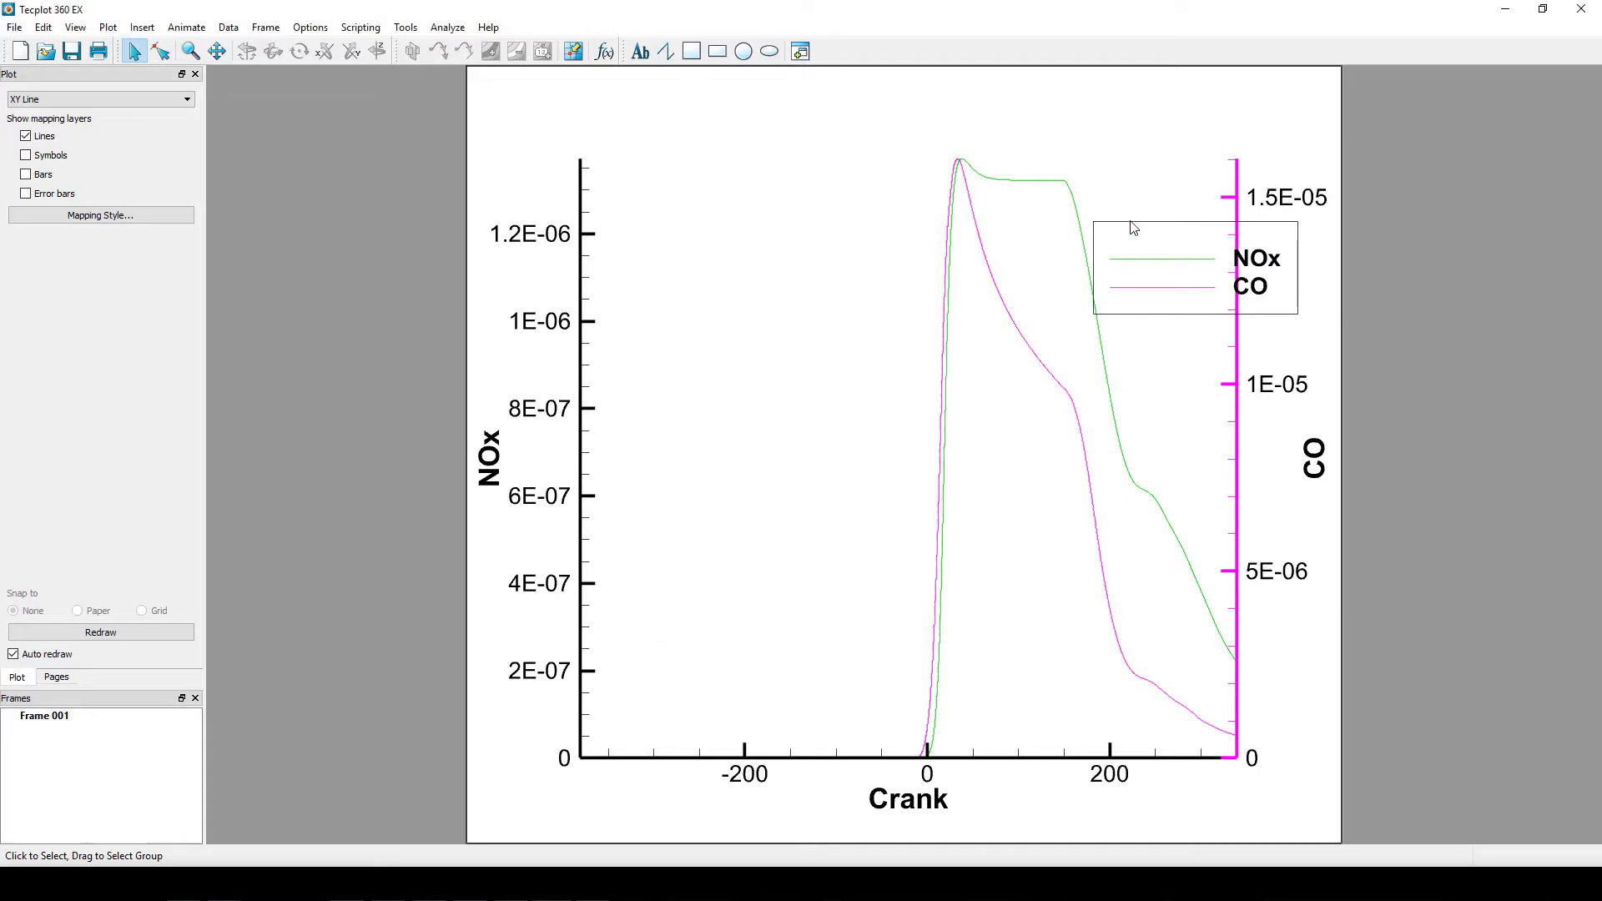
left_click_drag(1193, 265, 755, 208)
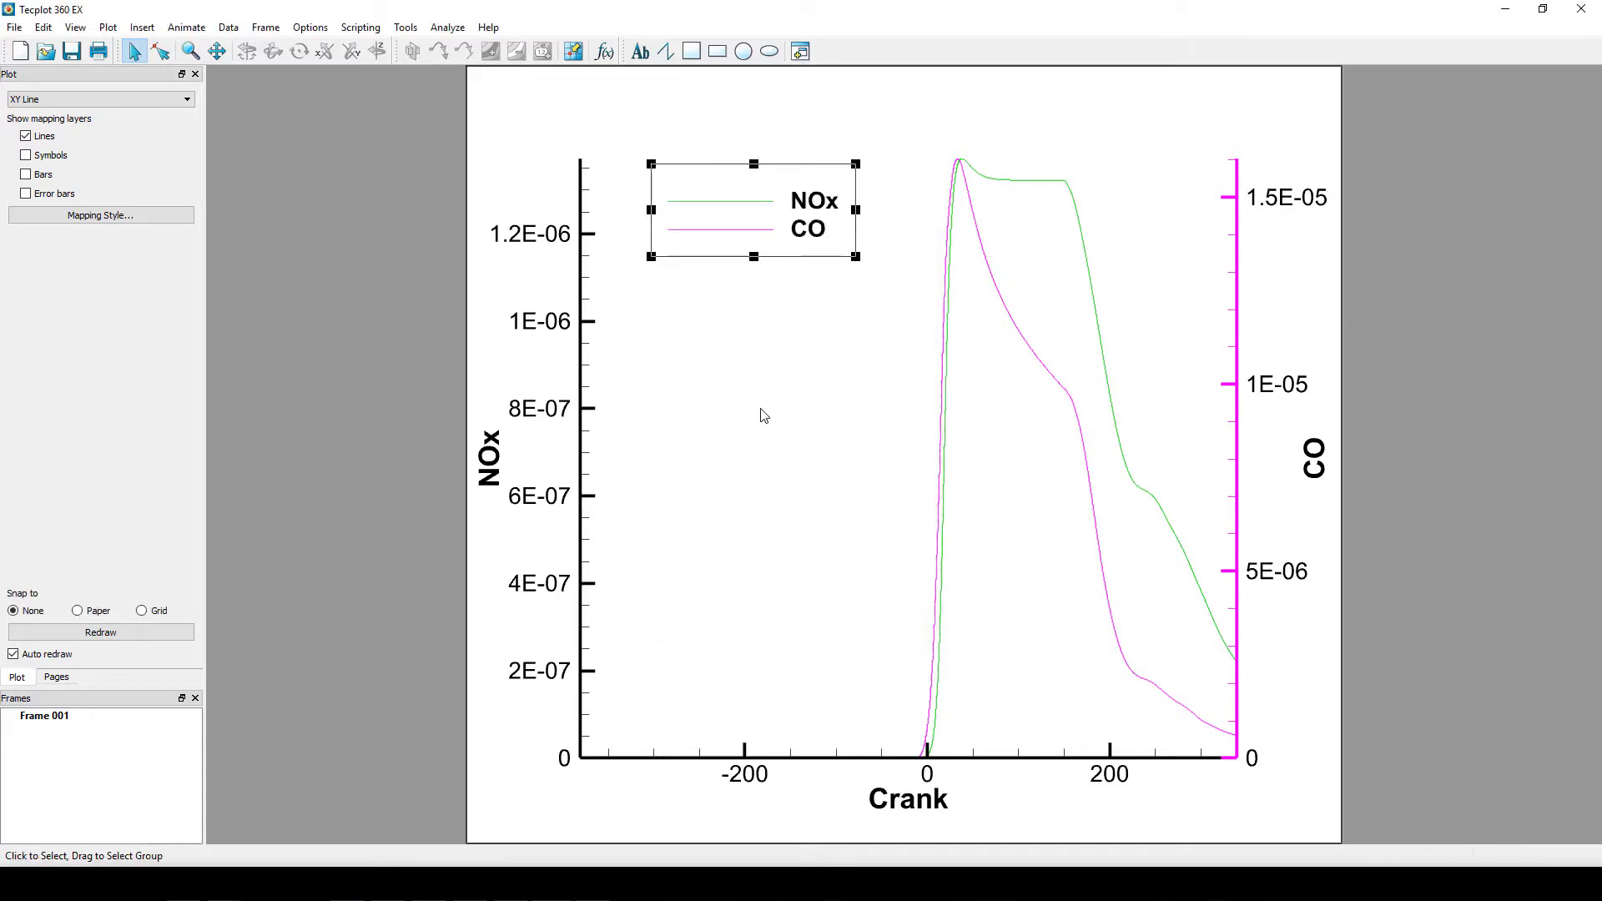